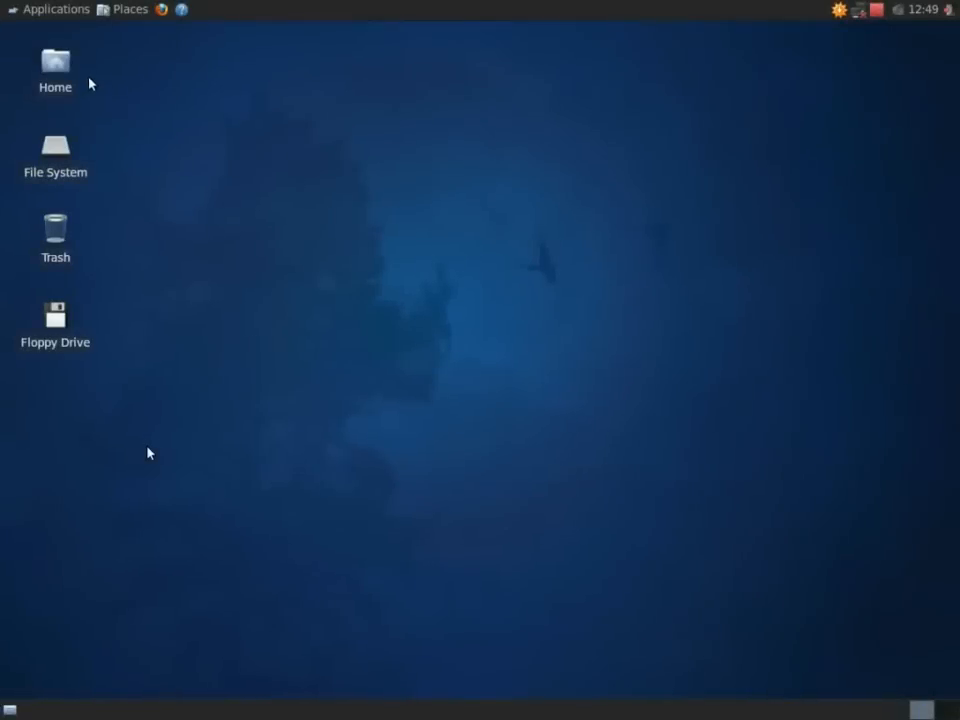
Open the Applications menu to reach the Xfce 4 Settings Manager
{"action": "left_click", "coordinate": [55, 9]}
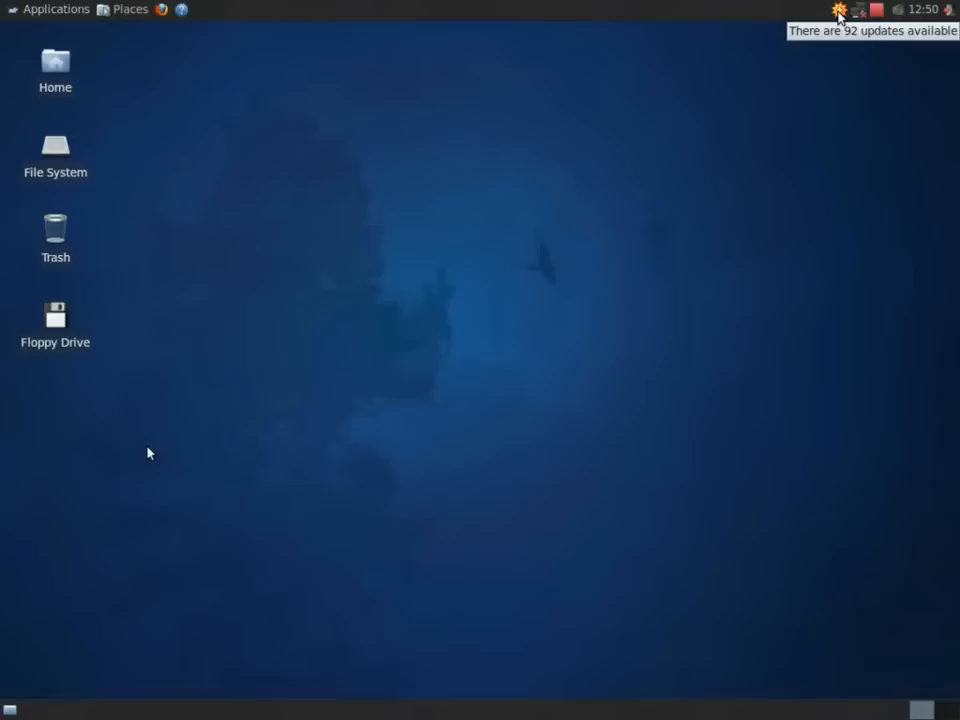
{"action": "mouse_move", "coordinate": [858, 12]}
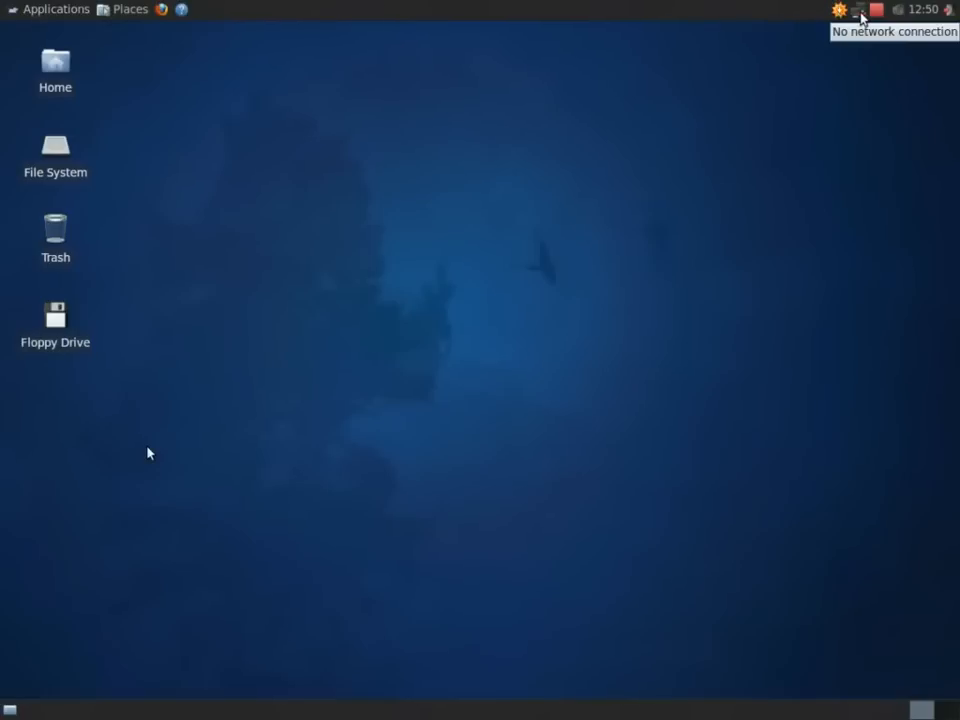
{"action": "mouse_move", "coordinate": [175, 82]}
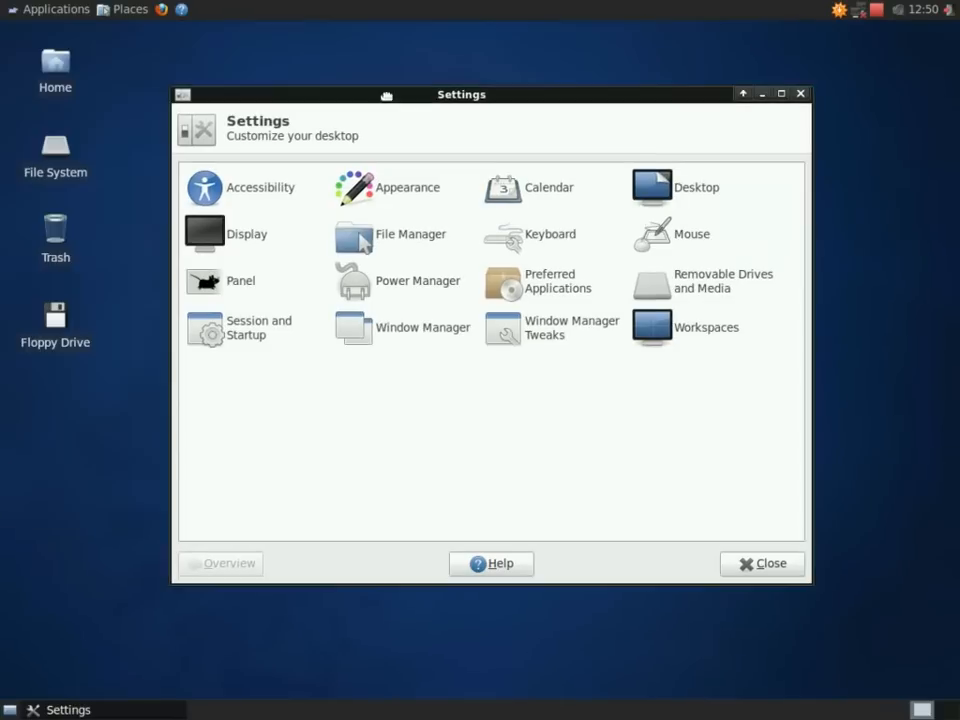
{"action": "mouse_move", "coordinate": [247, 233]}
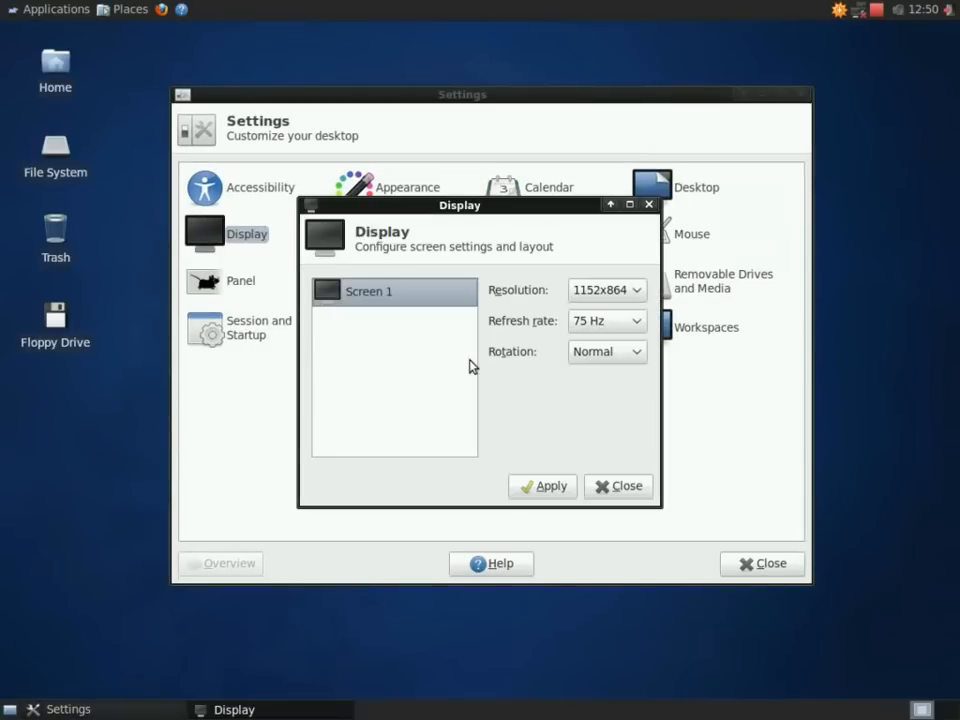
View the Display settings (1152x864 at 75 Hz), then close them
{"action": "left_click", "coordinate": [607, 290]}
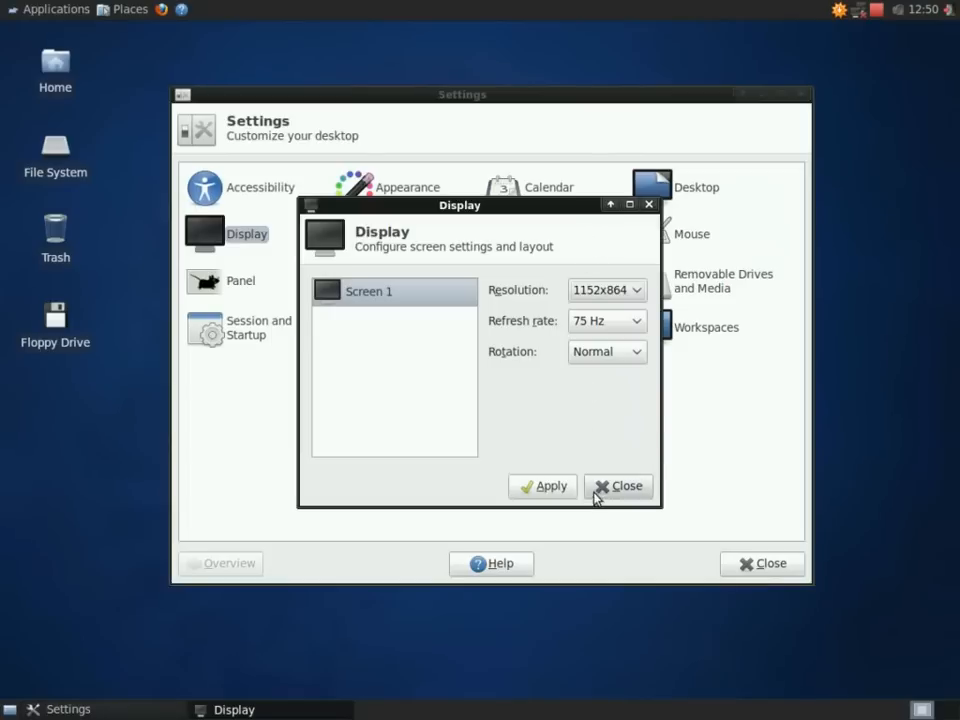
{"action": "left_click", "coordinate": [619, 485]}
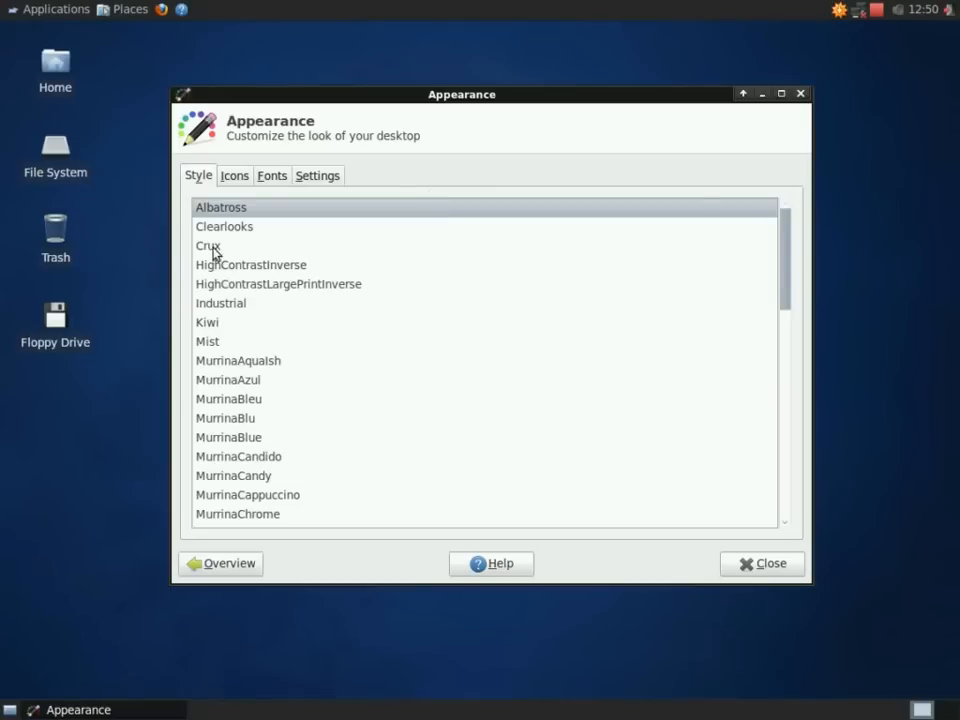
Preview the Clearlooks, Mist, MurrinaAquaish and another Murrina widget style
{"action": "left_click", "coordinate": [225, 229]}
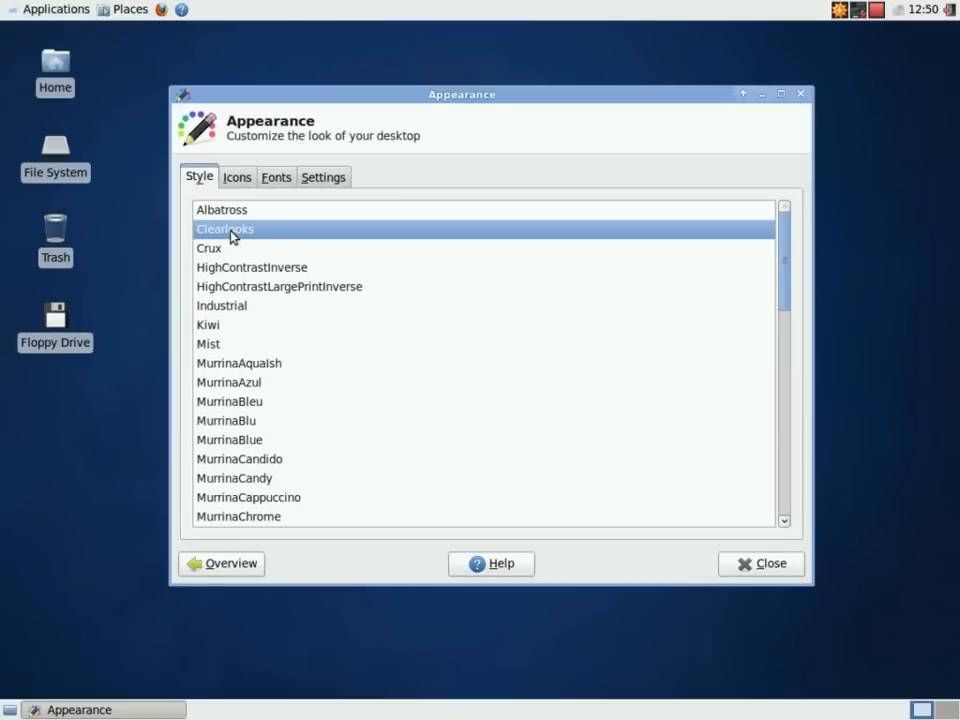
{"action": "mouse_move", "coordinate": [224, 298]}
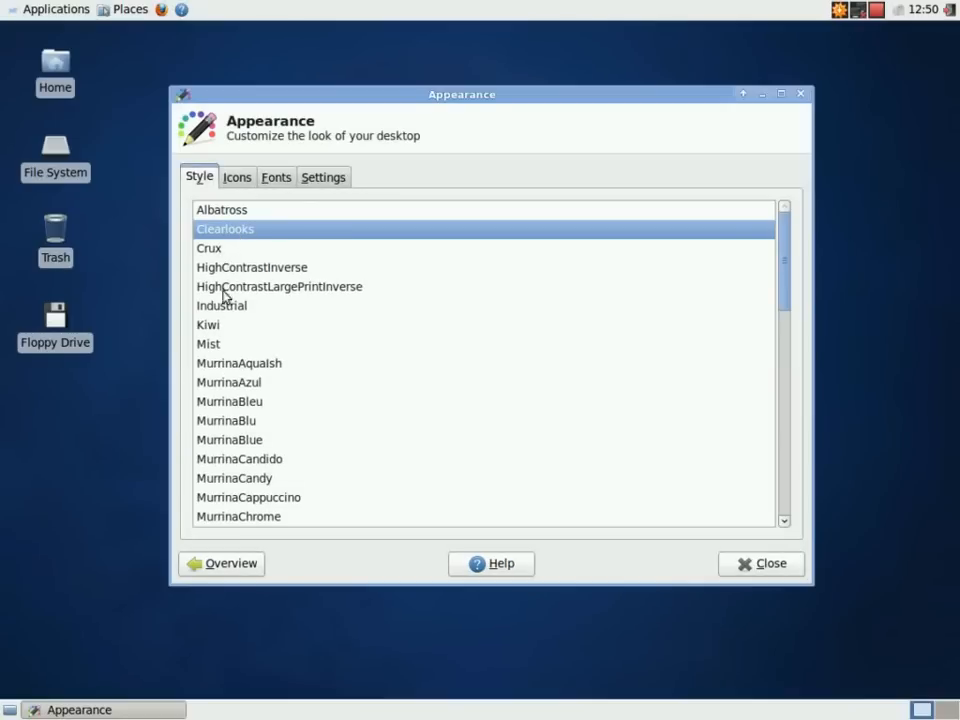
{"action": "left_click", "coordinate": [208, 344]}
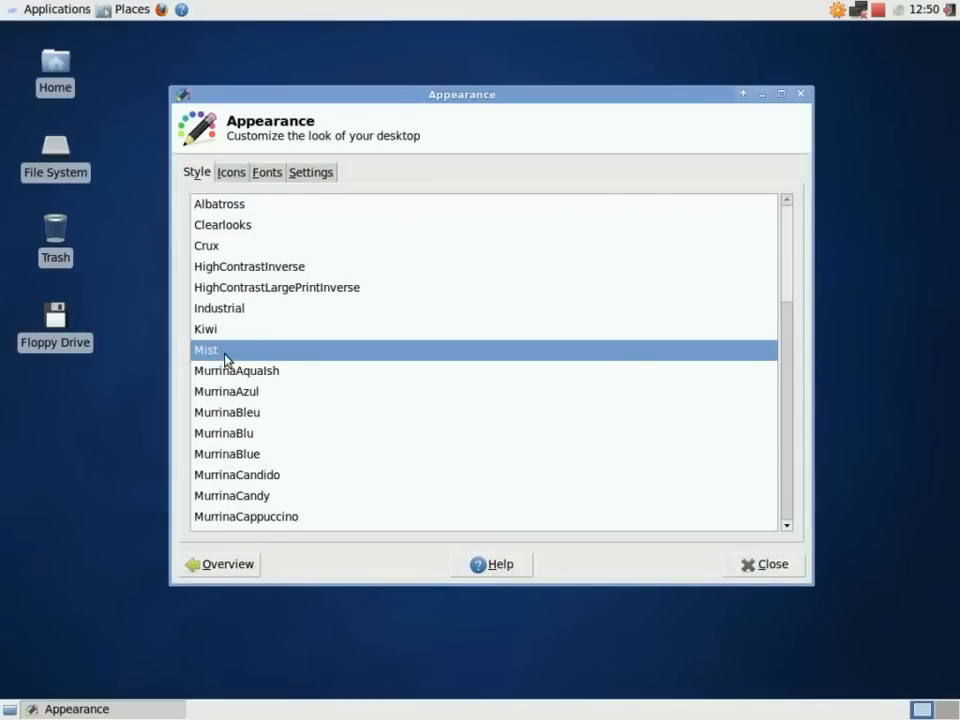
{"action": "left_click", "coordinate": [237, 370]}
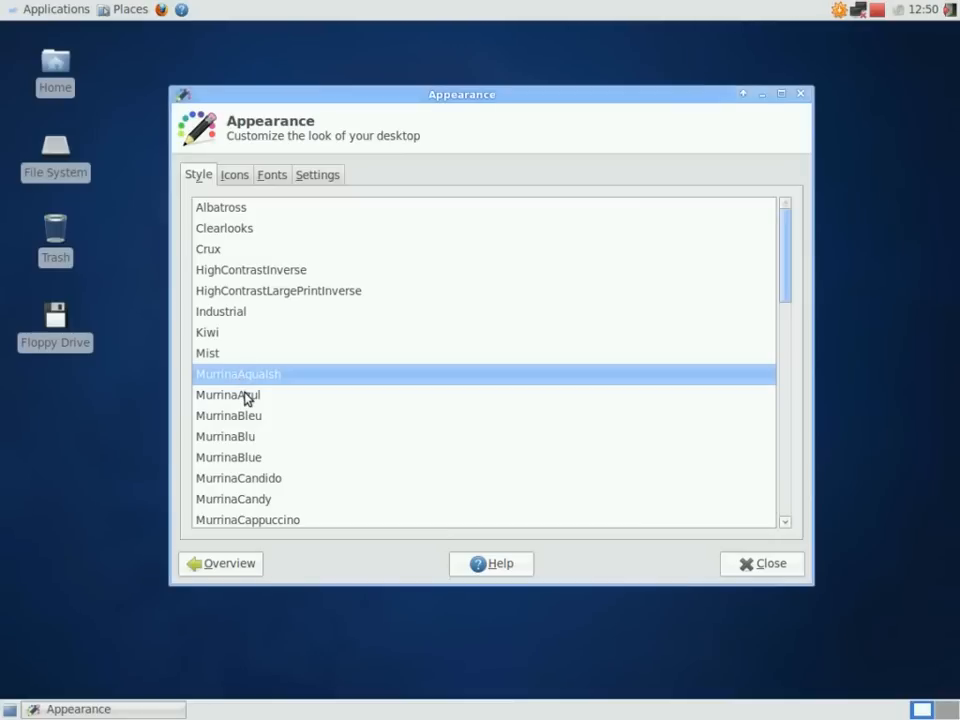
{"action": "left_click", "coordinate": [227, 393]}
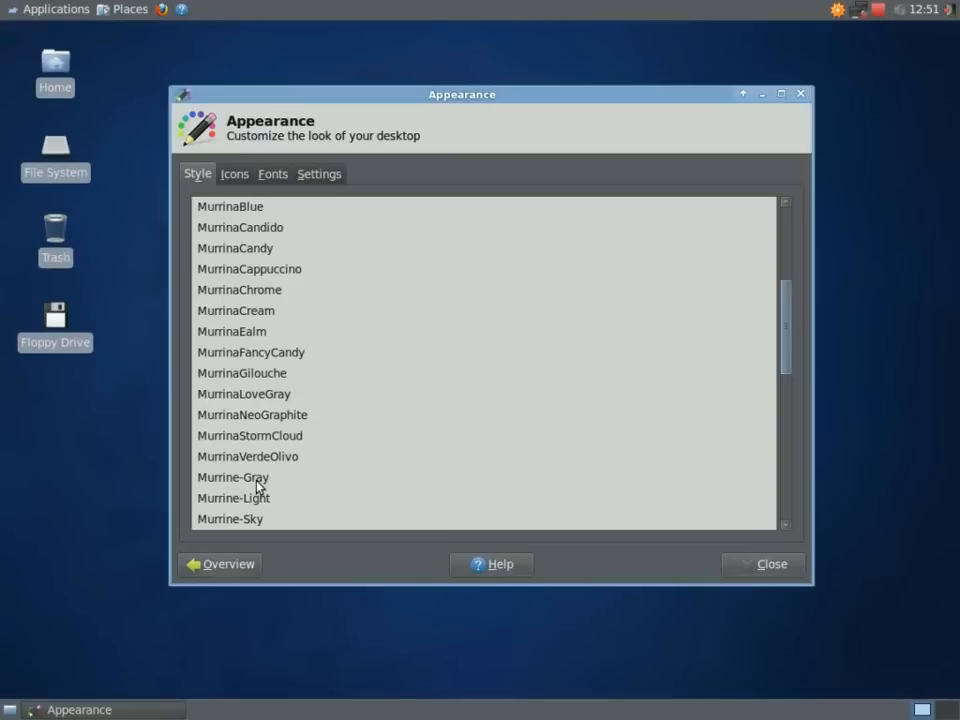
{"action": "mouse_move", "coordinate": [638, 488]}
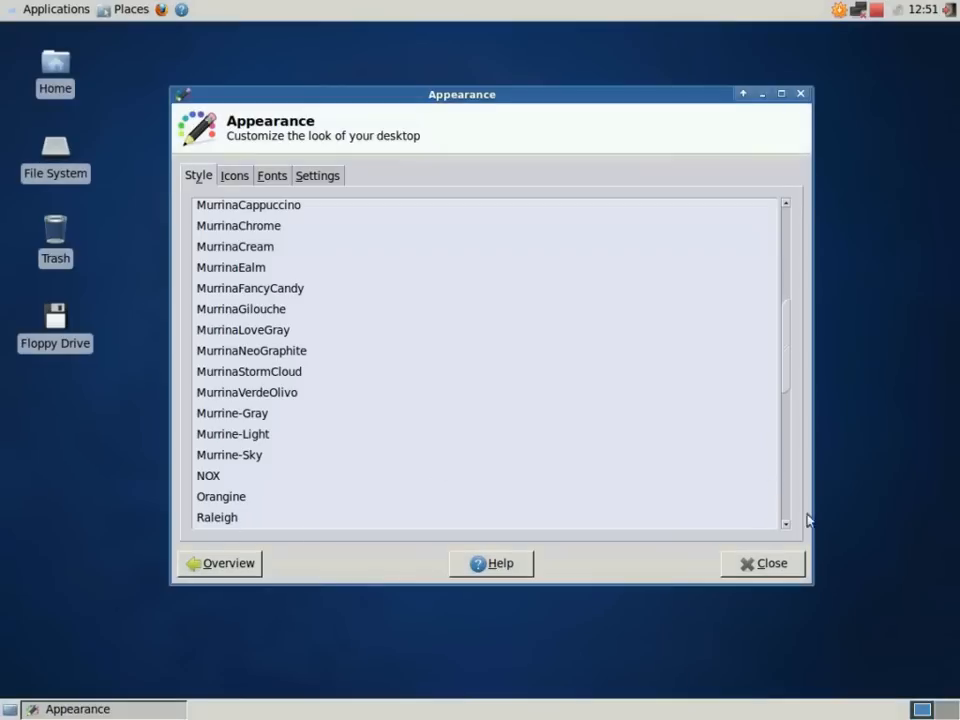
Scroll through the remaining styles and close the Appearance settings
{"action": "scroll", "scroll_direction": "down", "scroll_amount": 3}
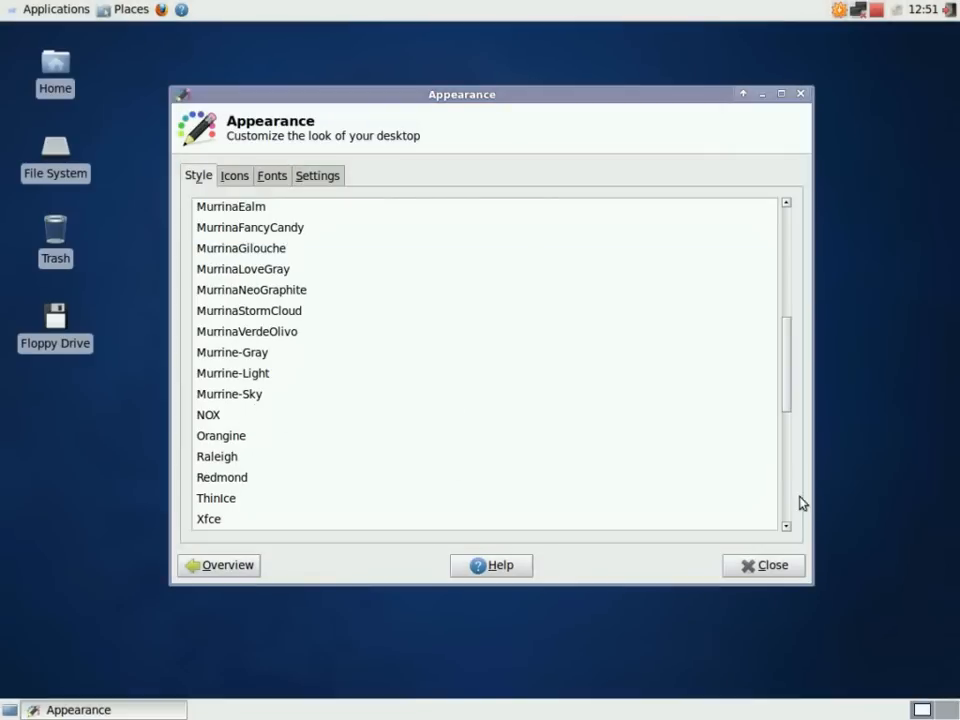
{"action": "scroll", "scroll_direction": "down", "scroll_amount": 3}
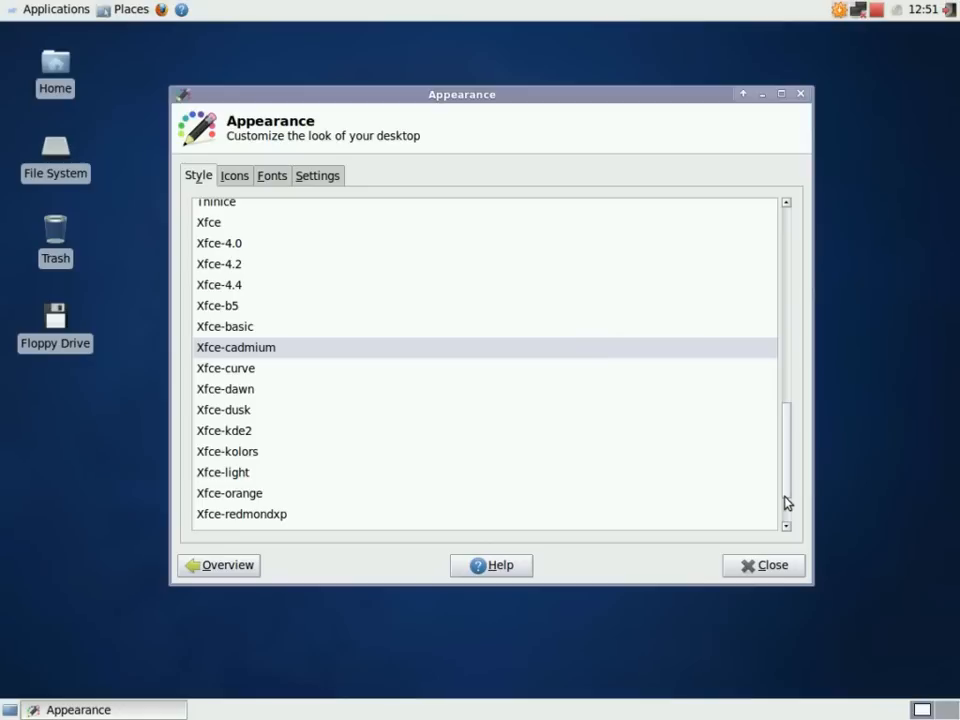
{"action": "scroll", "scroll_direction": "down", "scroll_amount": 3}
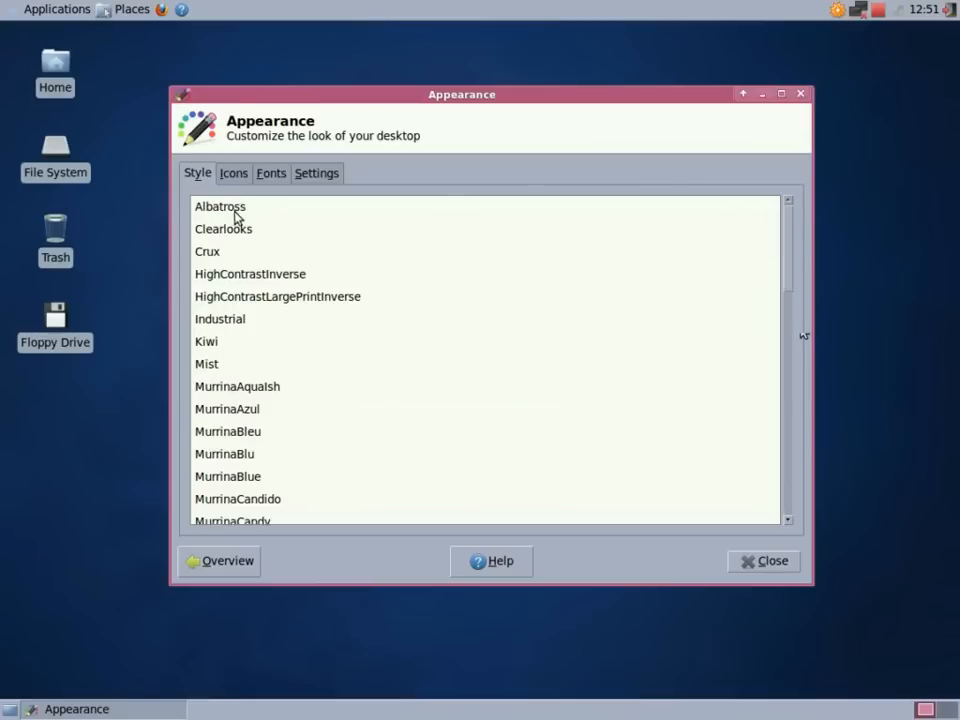
{"action": "left_click", "coordinate": [771, 560]}
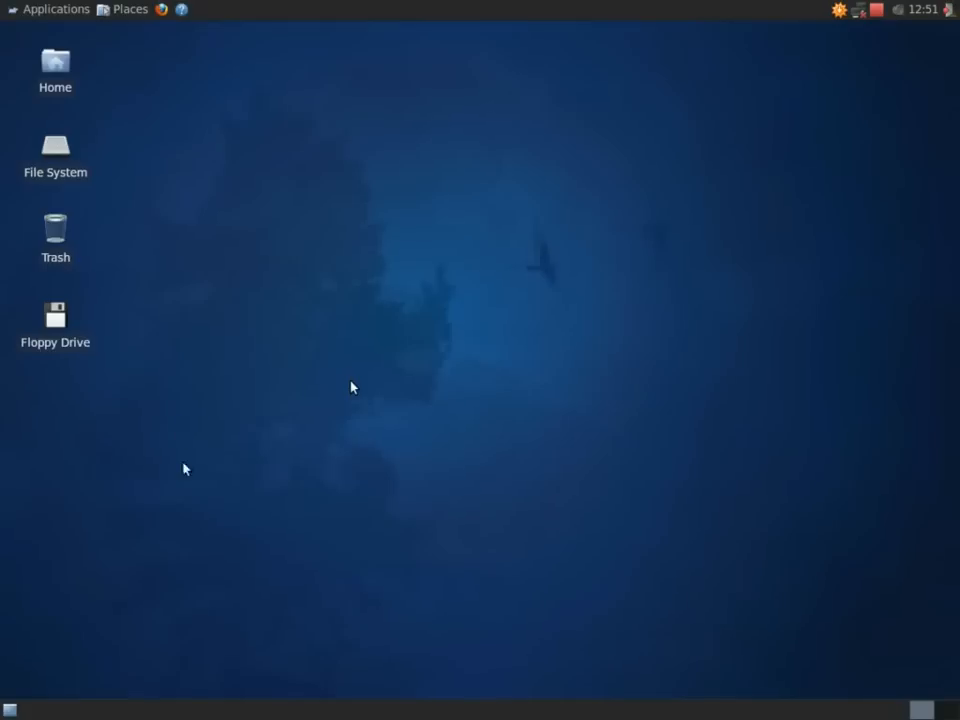
Launch Calculator and the Thunar file manager from Applications > Accessories
{"action": "left_click", "coordinate": [56, 9]}
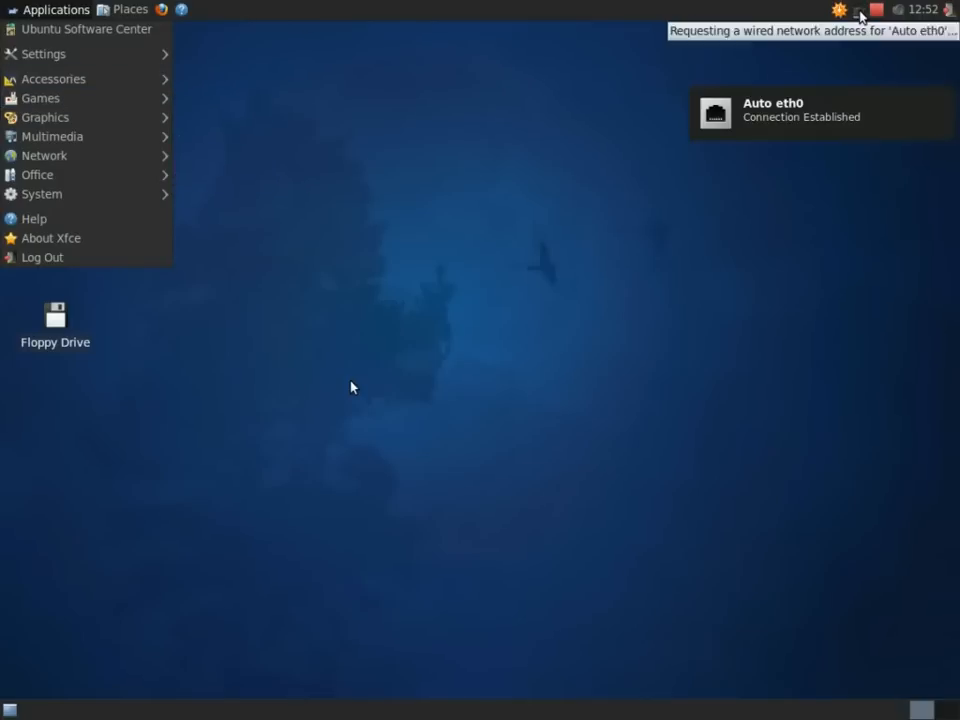
{"action": "left_click", "coordinate": [56, 9]}
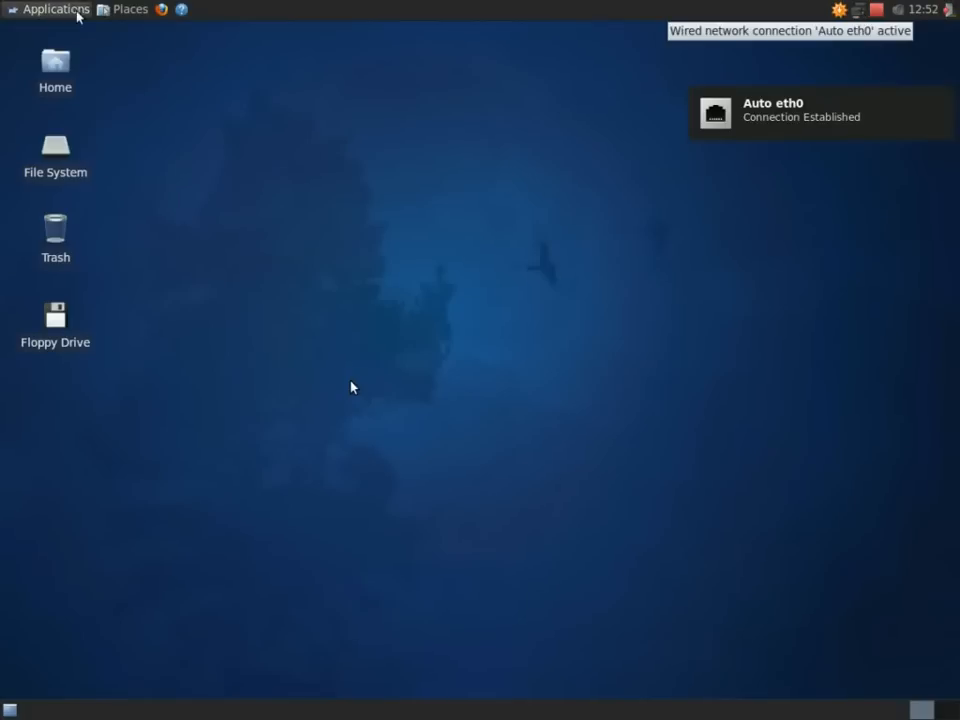
{"action": "left_click", "coordinate": [56, 9]}
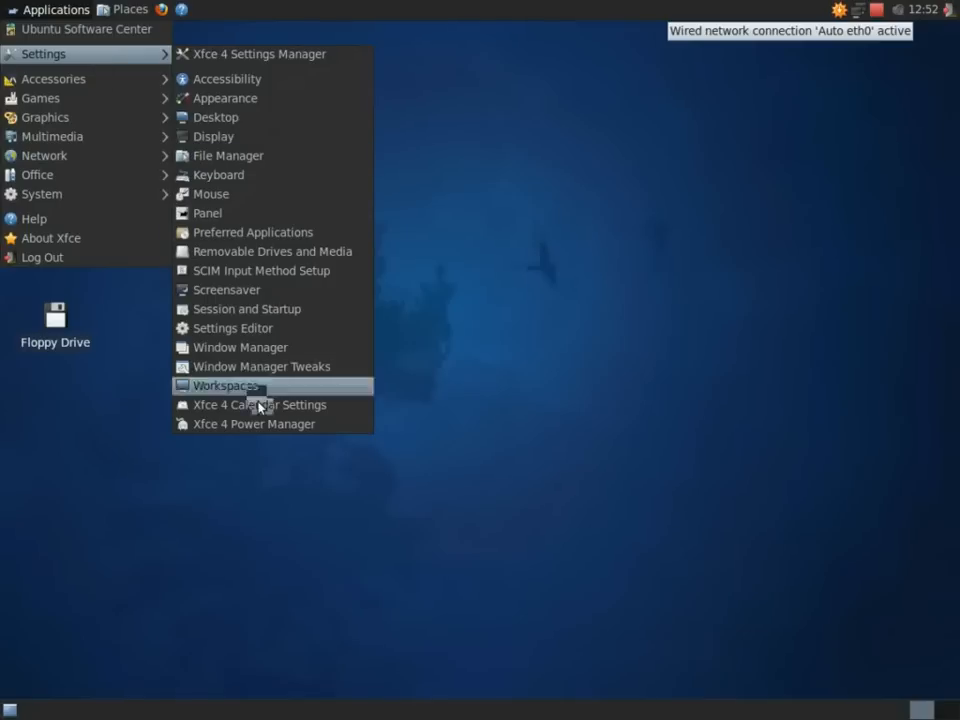
{"action": "mouse_move", "coordinate": [271, 251]}
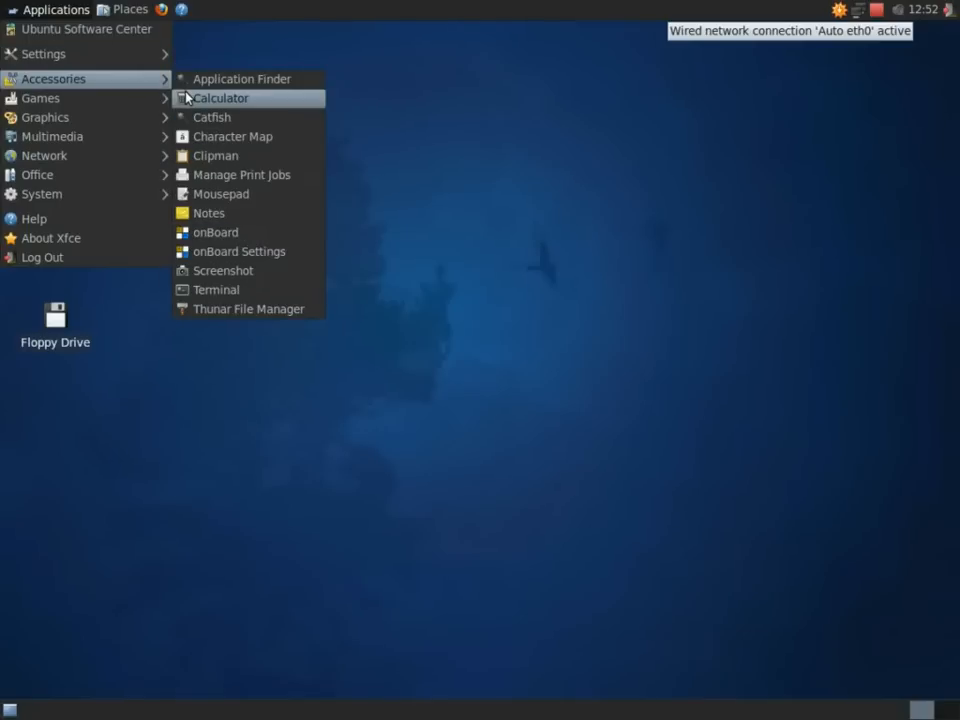
{"action": "left_click", "coordinate": [220, 97]}
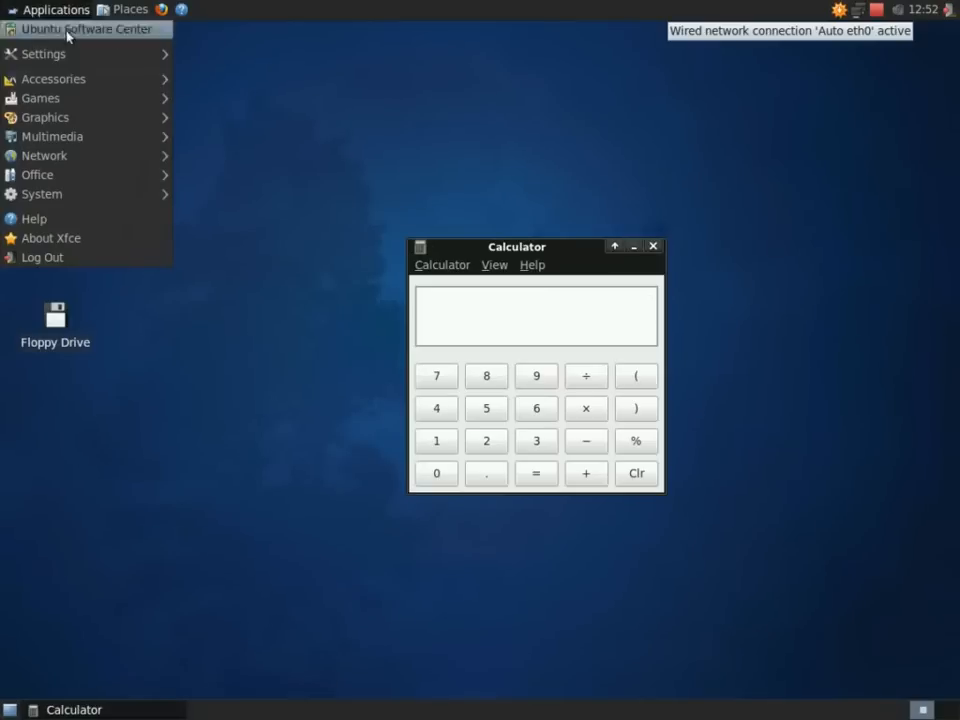
{"action": "mouse_move", "coordinate": [44, 117]}
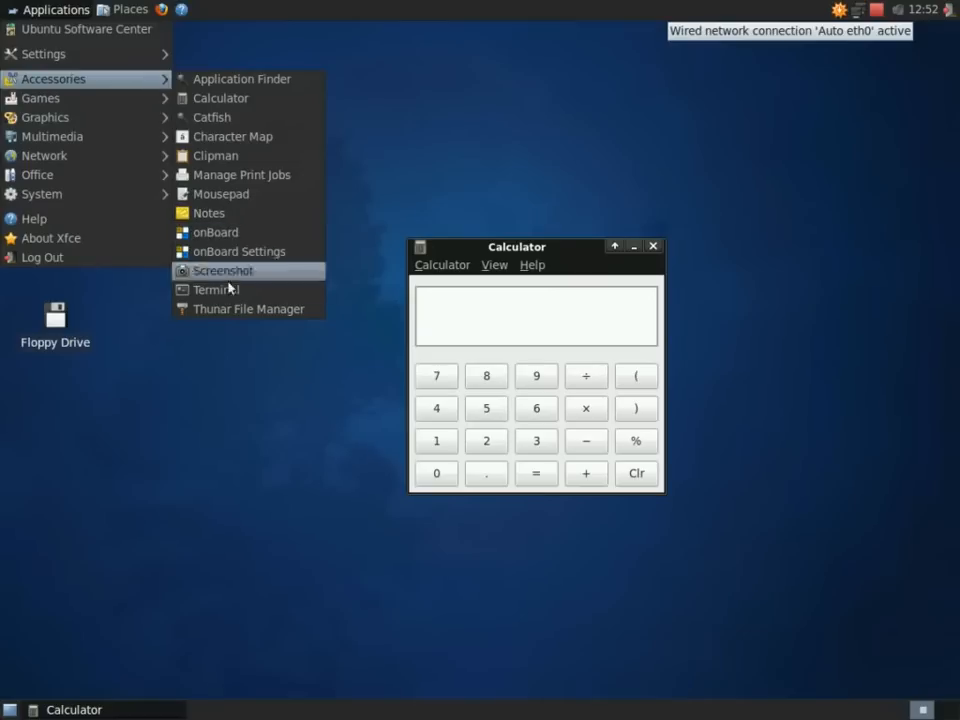
{"action": "left_click", "coordinate": [247, 308]}
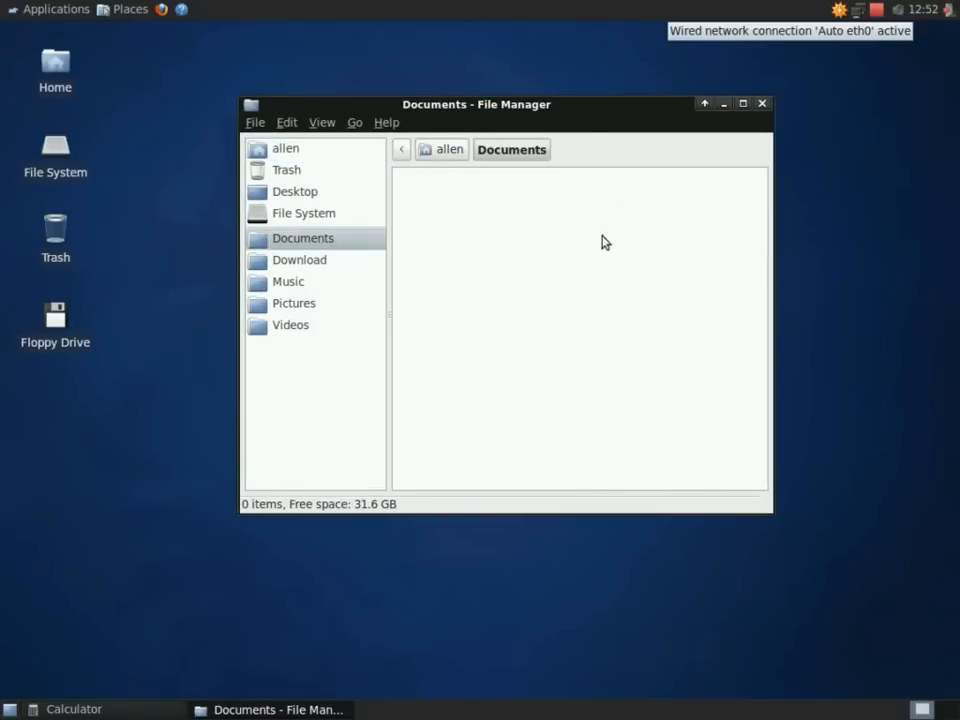
Show the empty Pictures folder in Thunar and browse the Multimedia applications
{"action": "left_click", "coordinate": [293, 303]}
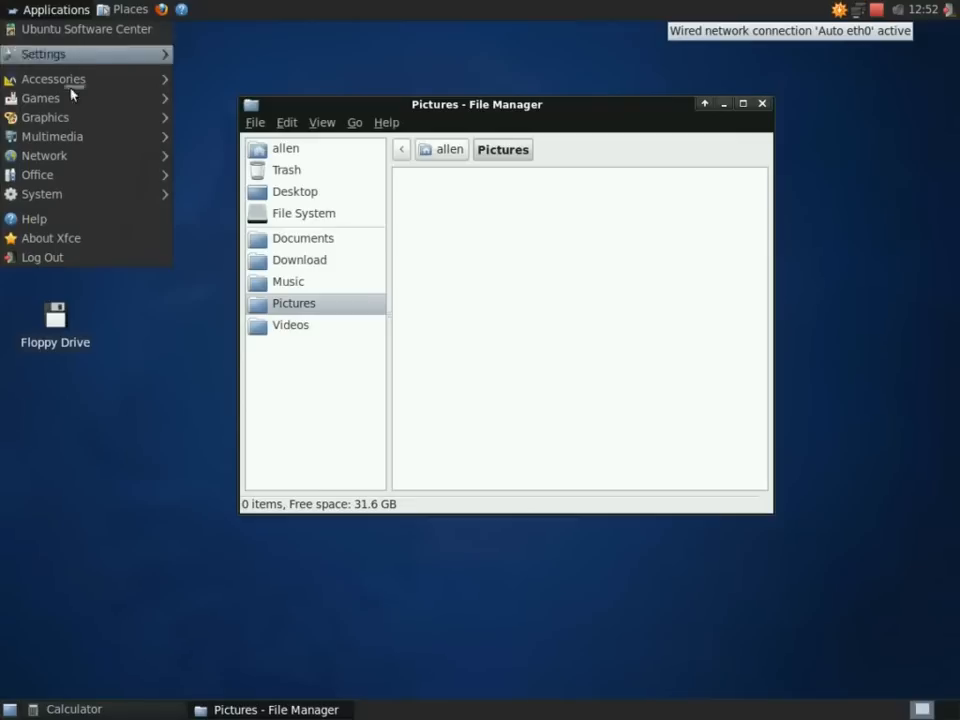
{"action": "left_click", "coordinate": [44, 117]}
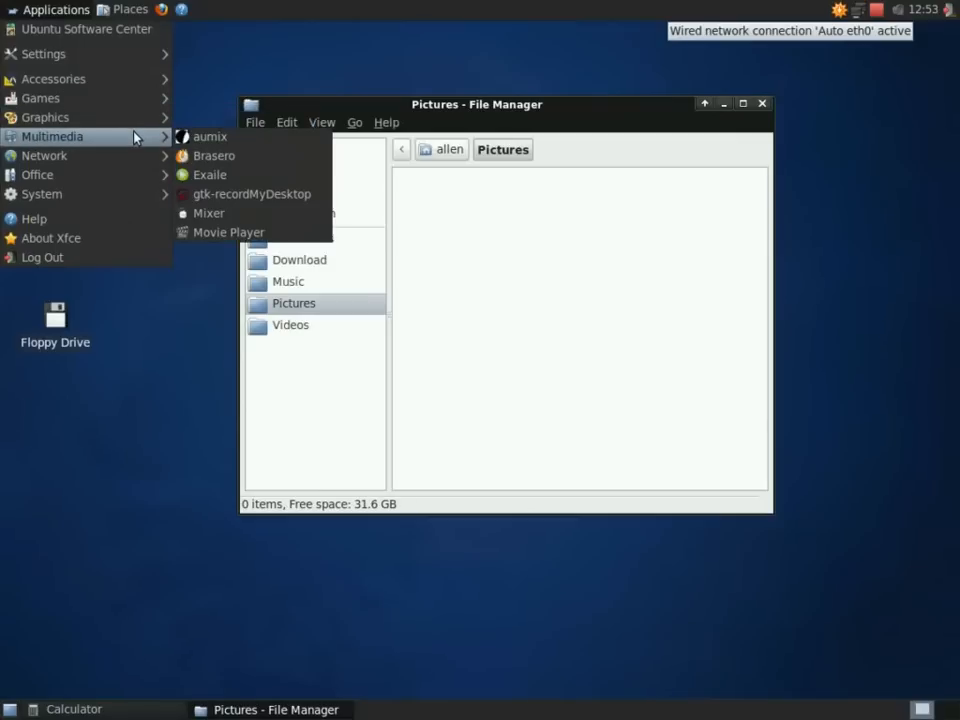
{"action": "mouse_move", "coordinate": [210, 136]}
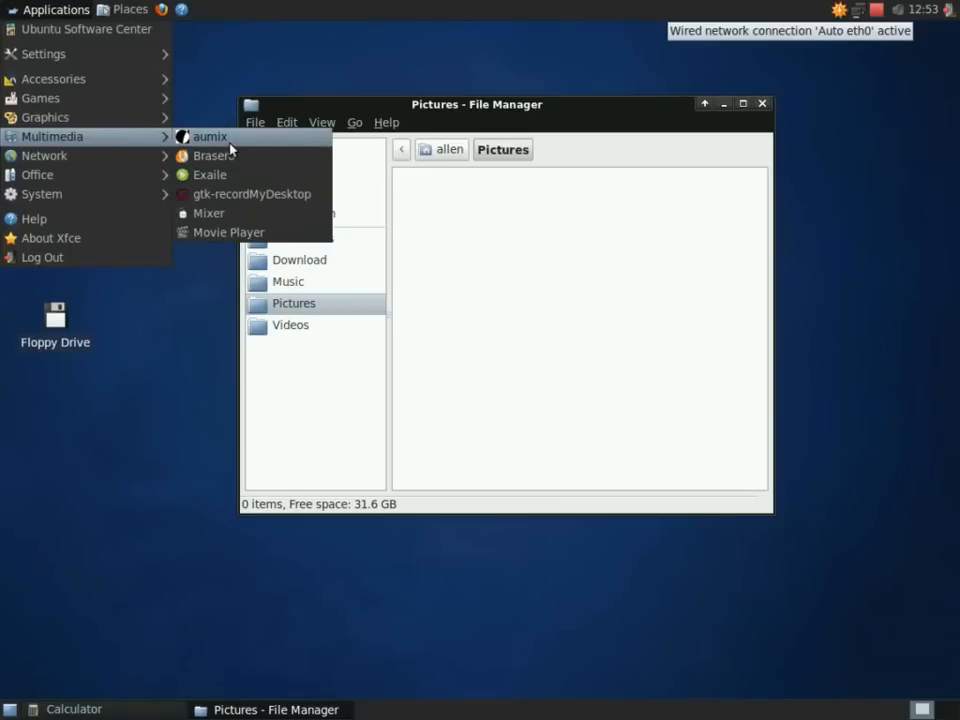
{"action": "mouse_move", "coordinate": [45, 54]}
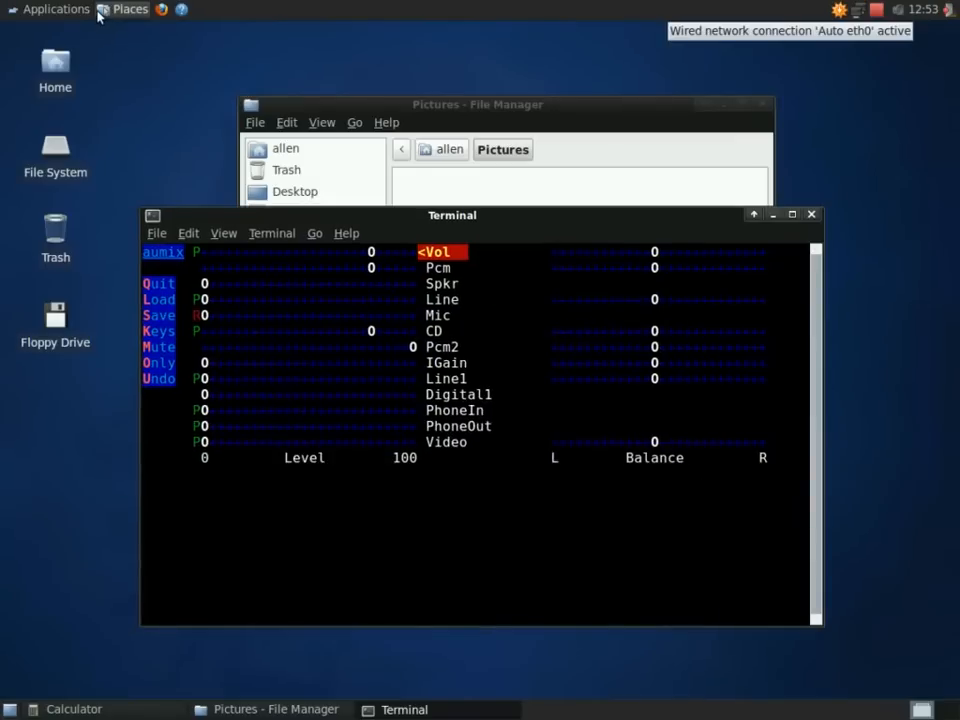
Browse the Multimedia and System application menus and launch System Monitor
{"action": "left_click", "coordinate": [56, 9]}
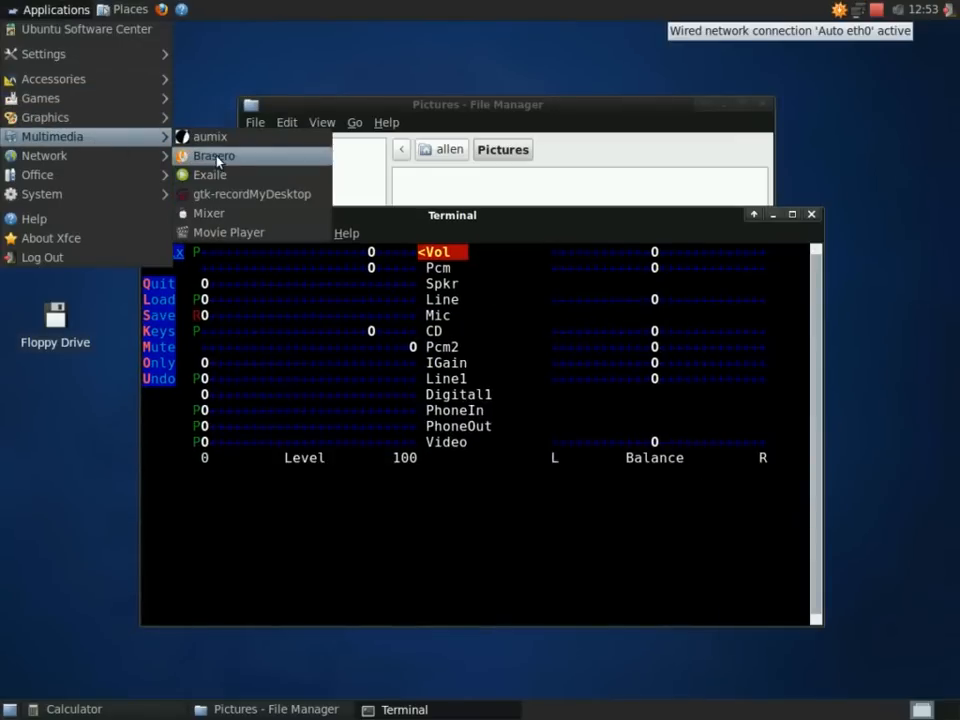
{"action": "mouse_move", "coordinate": [228, 232]}
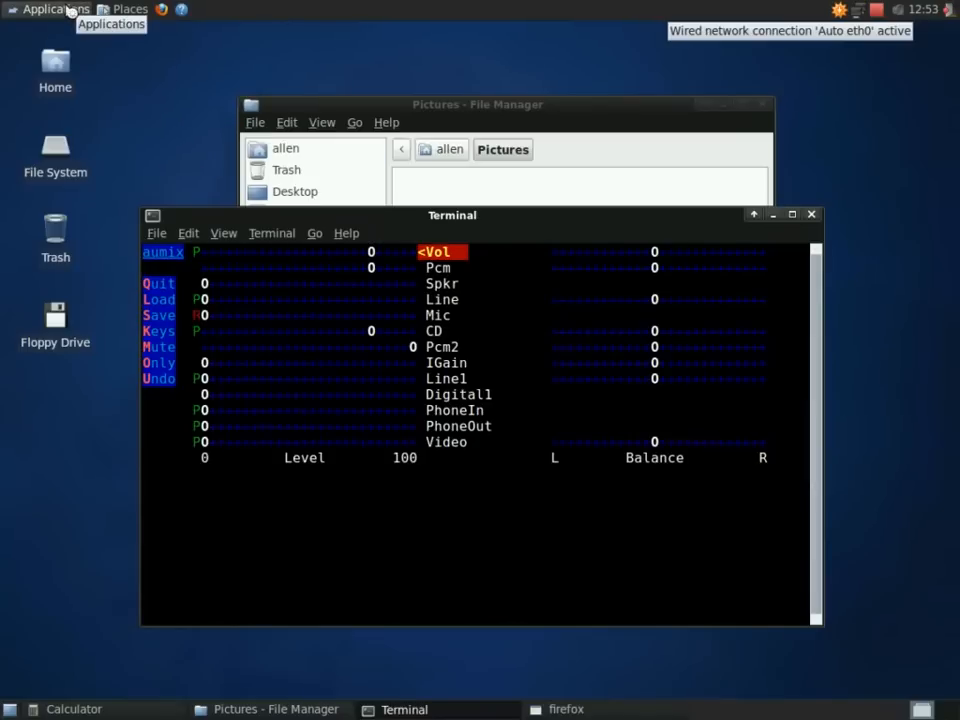
{"action": "left_click", "coordinate": [55, 9]}
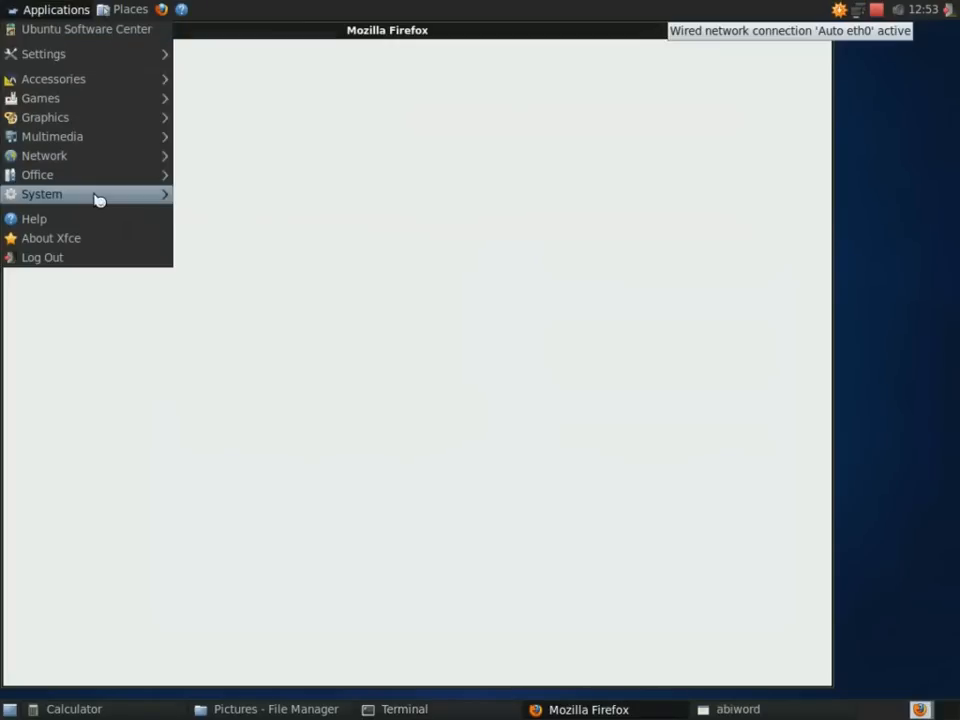
{"action": "left_click", "coordinate": [42, 194]}
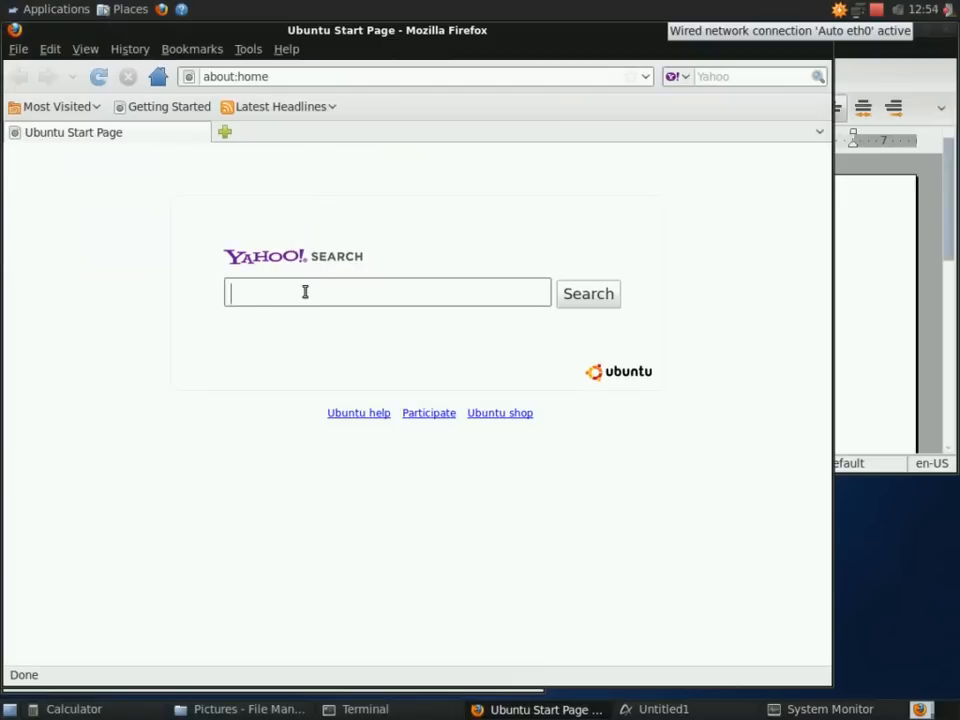
Search Yahoo for 'xubuntu' and open the Xubuntu Home Page result
{"action": "type", "text": "xubuntu"}
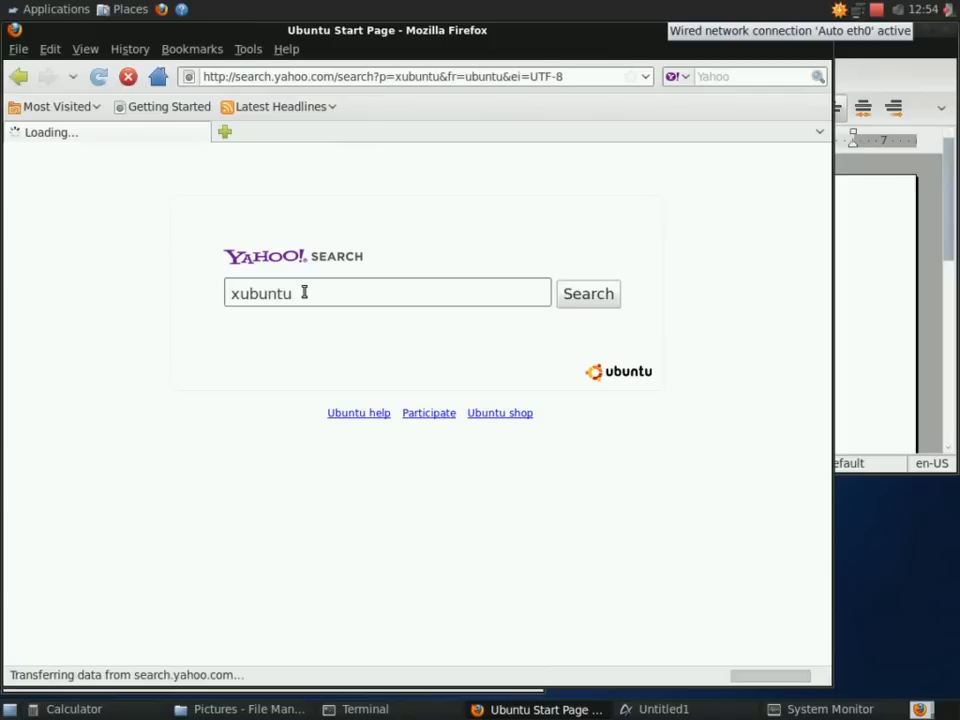
{"action": "left_click", "coordinate": [588, 293]}
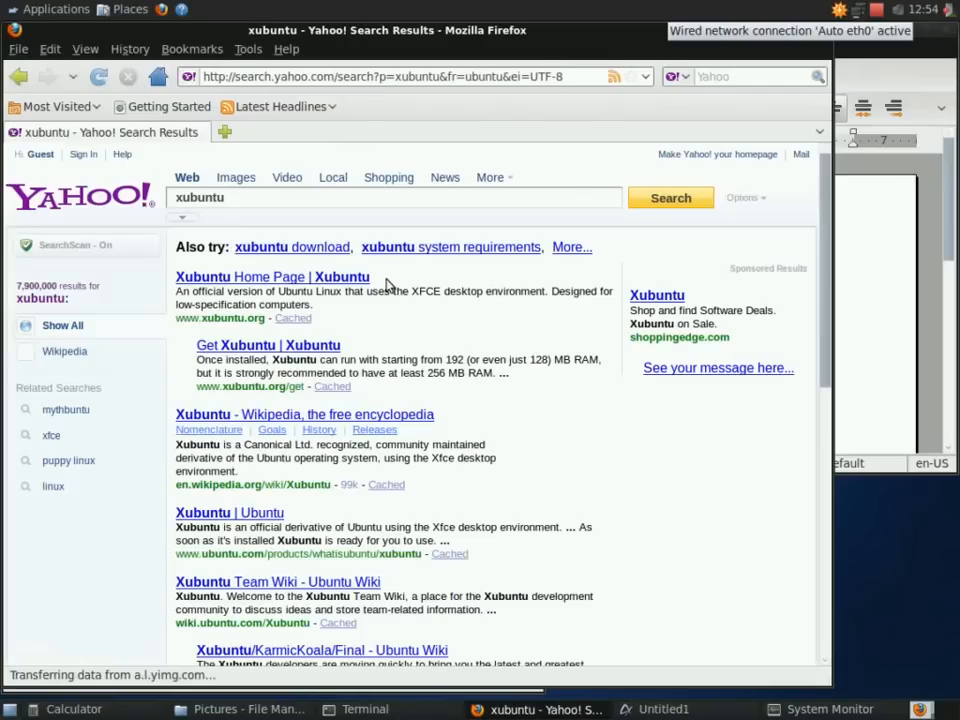
{"action": "left_click", "coordinate": [272, 276]}
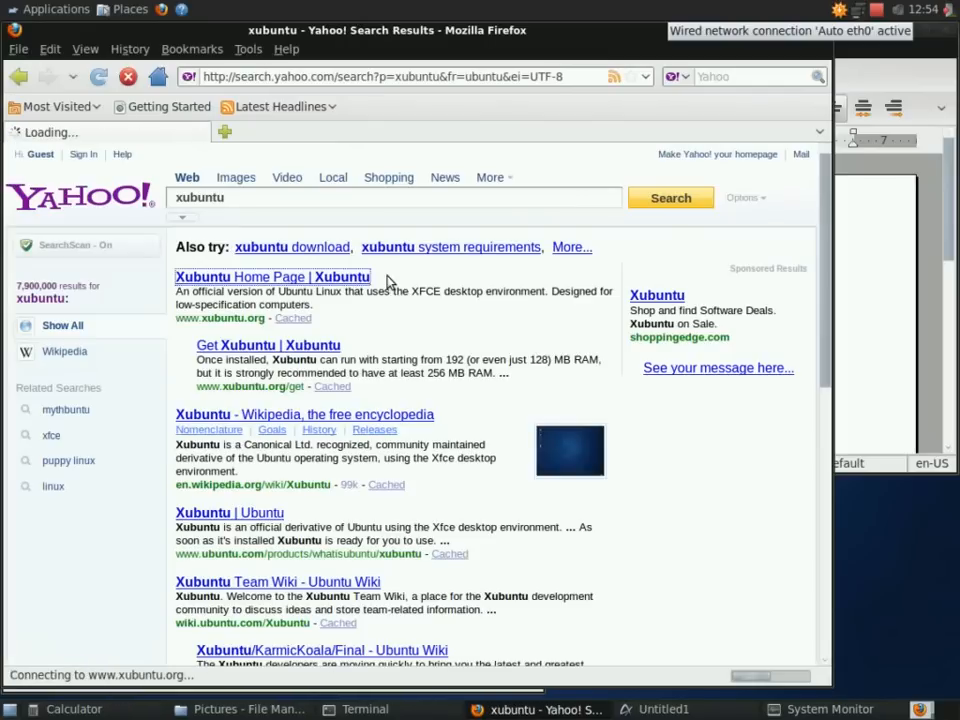
{"action": "left_click", "coordinate": [272, 276]}
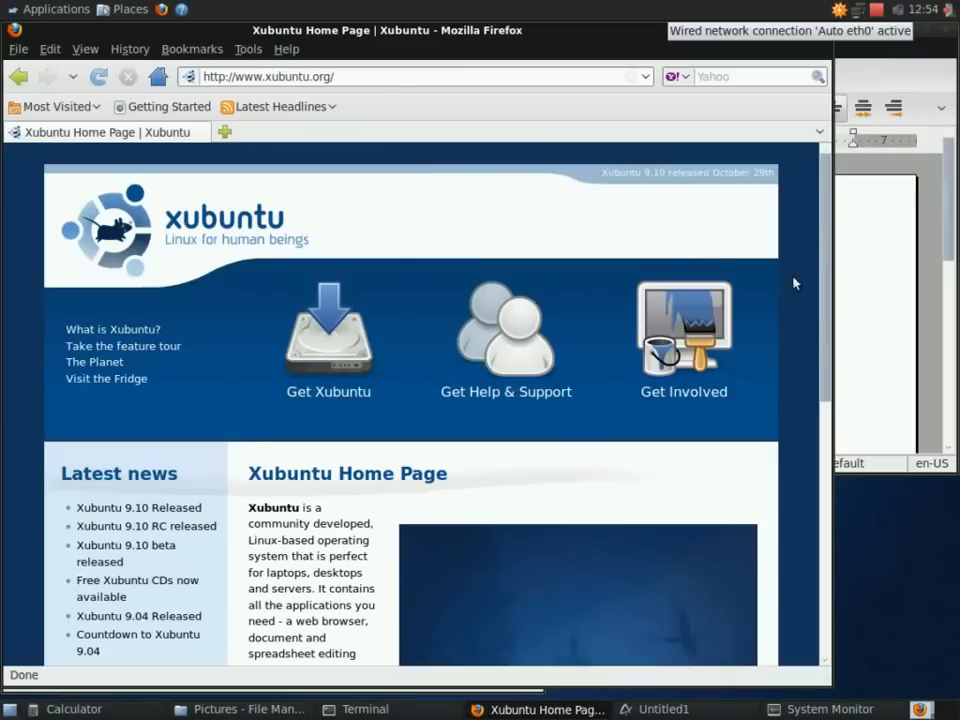
Bring Untitled1 forward, view AbiWord's 2.8.2 About dialog and dismiss it
{"action": "left_click", "coordinate": [655, 708]}
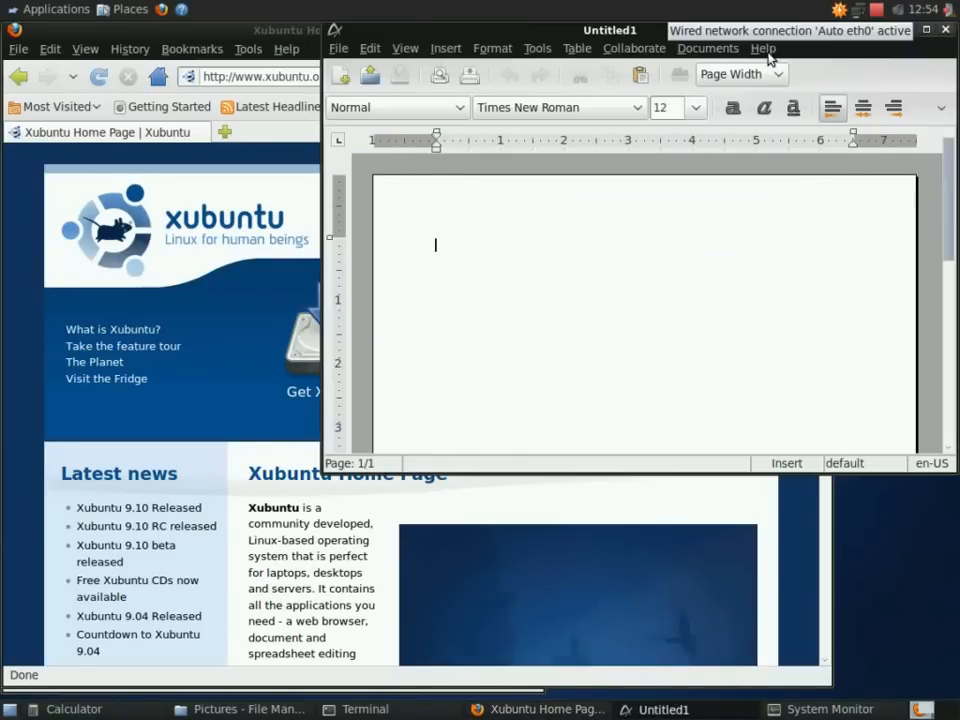
{"action": "left_click", "coordinate": [763, 48]}
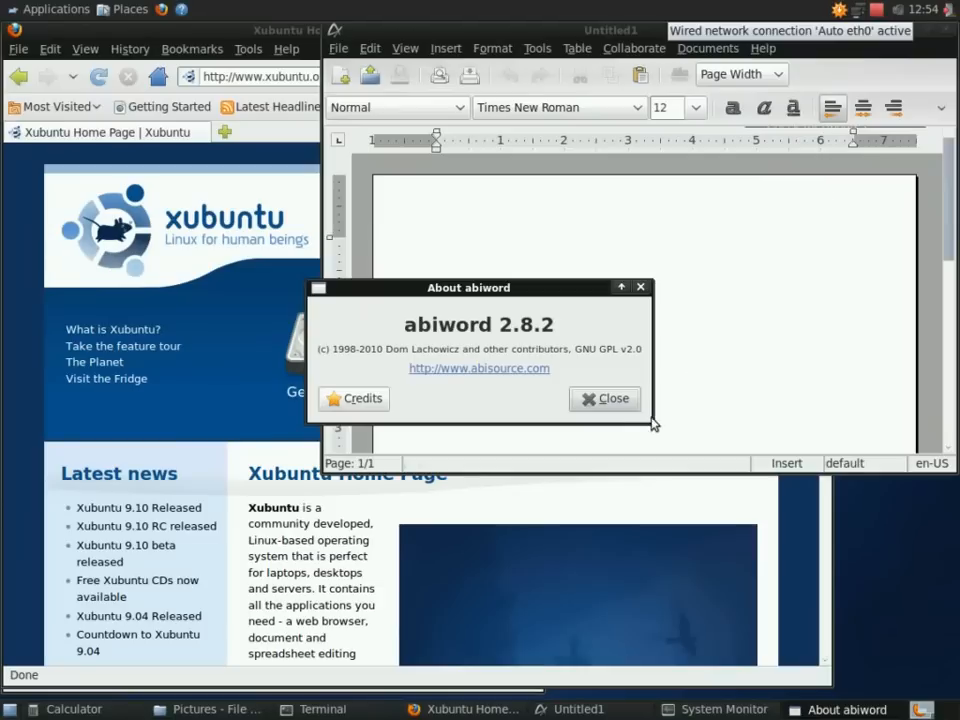
{"action": "left_click", "coordinate": [605, 398]}
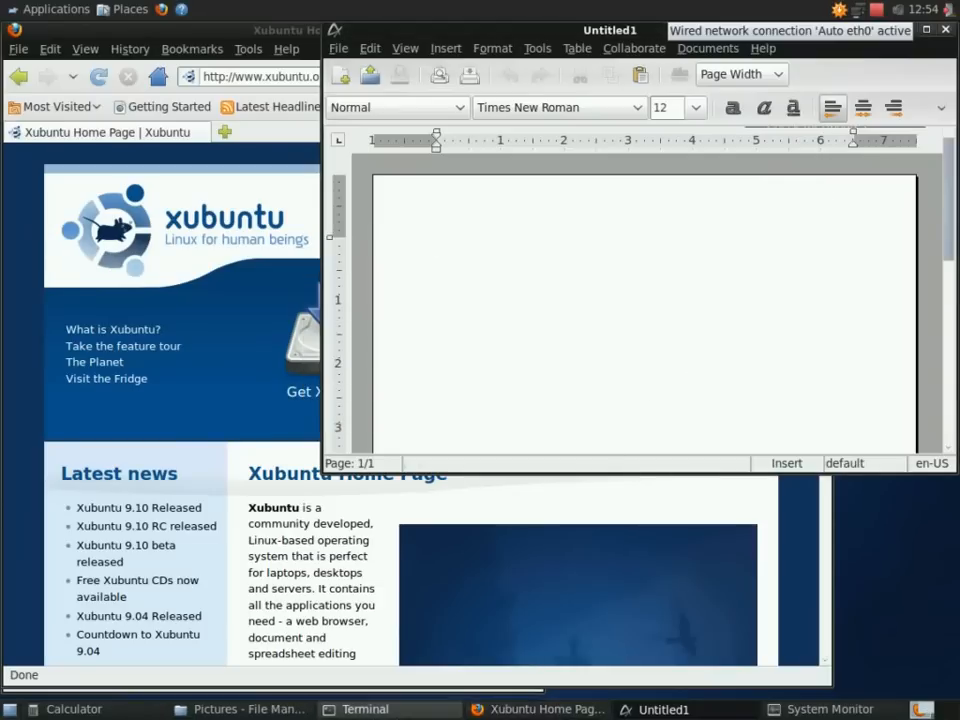
Sort System Monitor processes by CPU and memory, review the System summary, and launch Software Center
{"action": "left_click", "coordinate": [240, 708]}
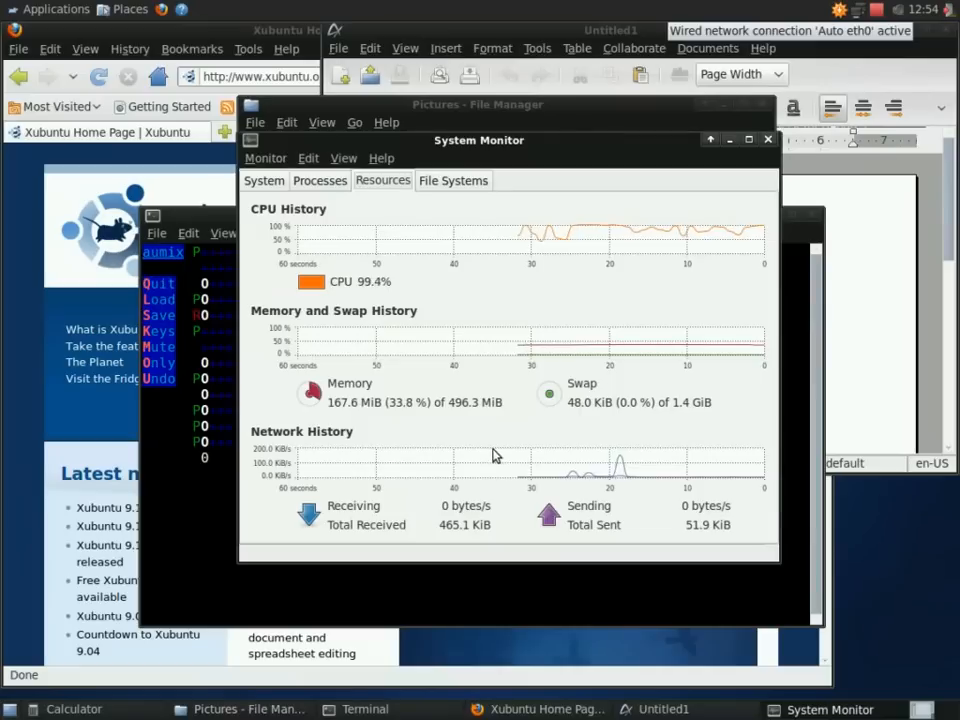
{"action": "mouse_move", "coordinate": [585, 416]}
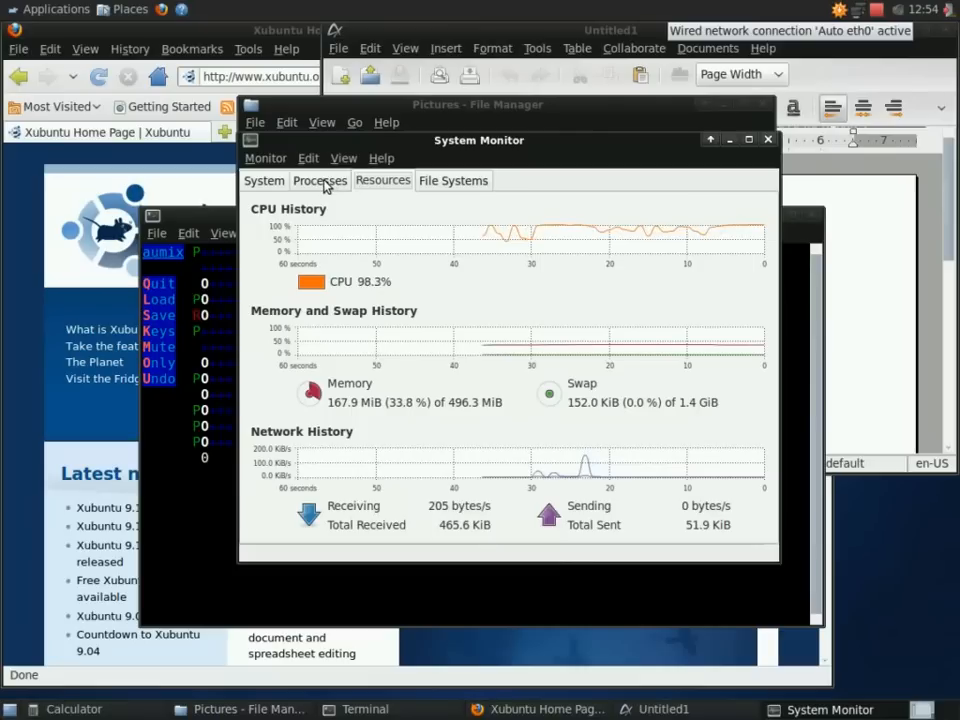
{"action": "left_click", "coordinate": [320, 180]}
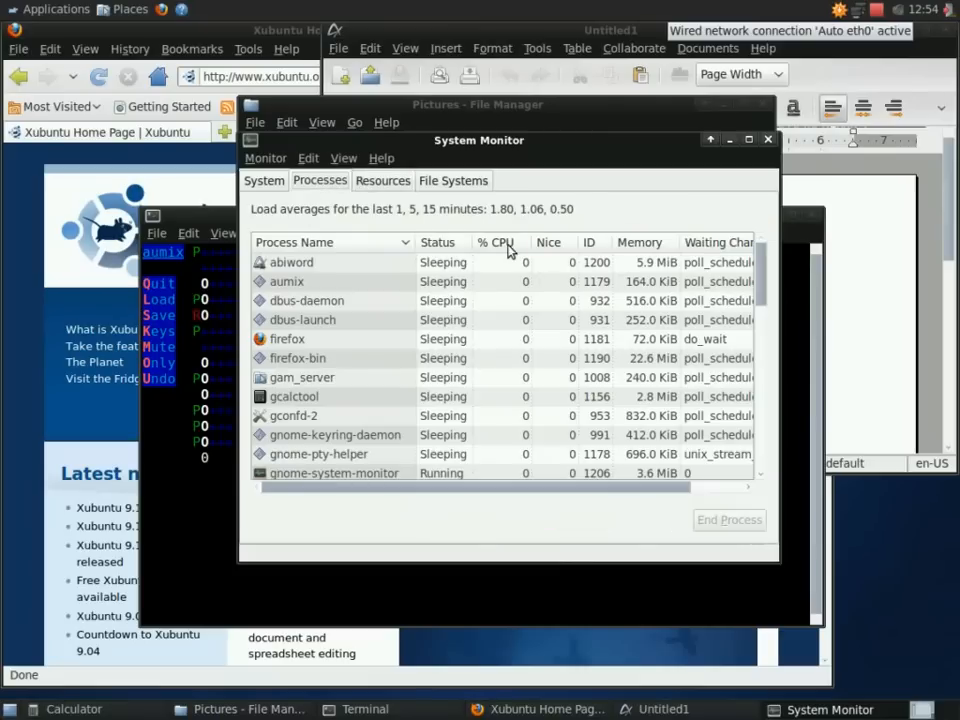
{"action": "left_click", "coordinate": [497, 242]}
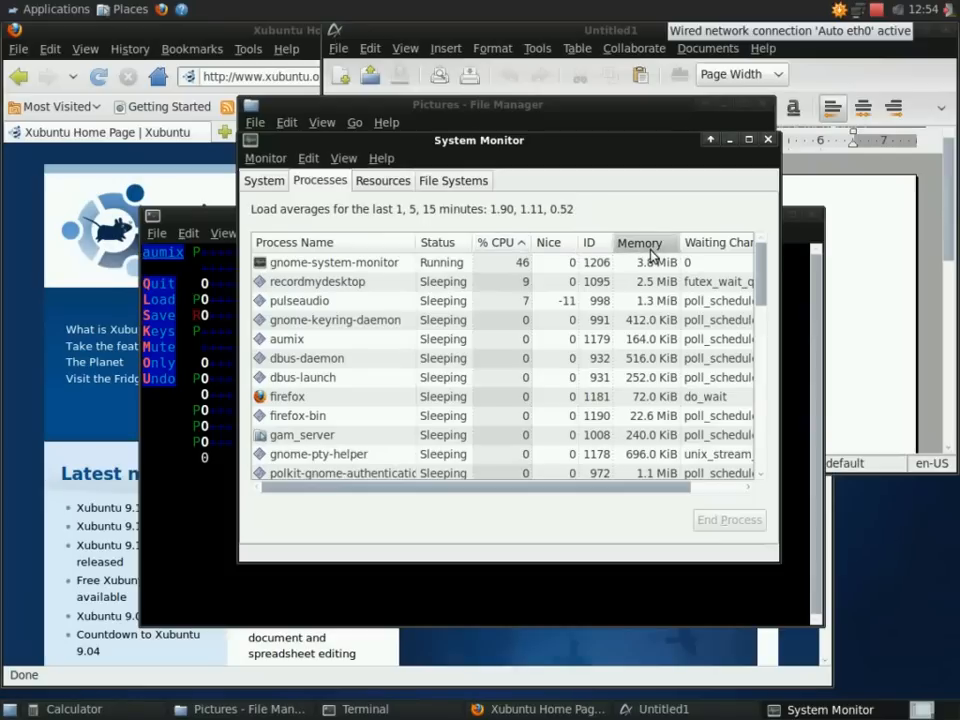
{"action": "left_click", "coordinate": [641, 242]}
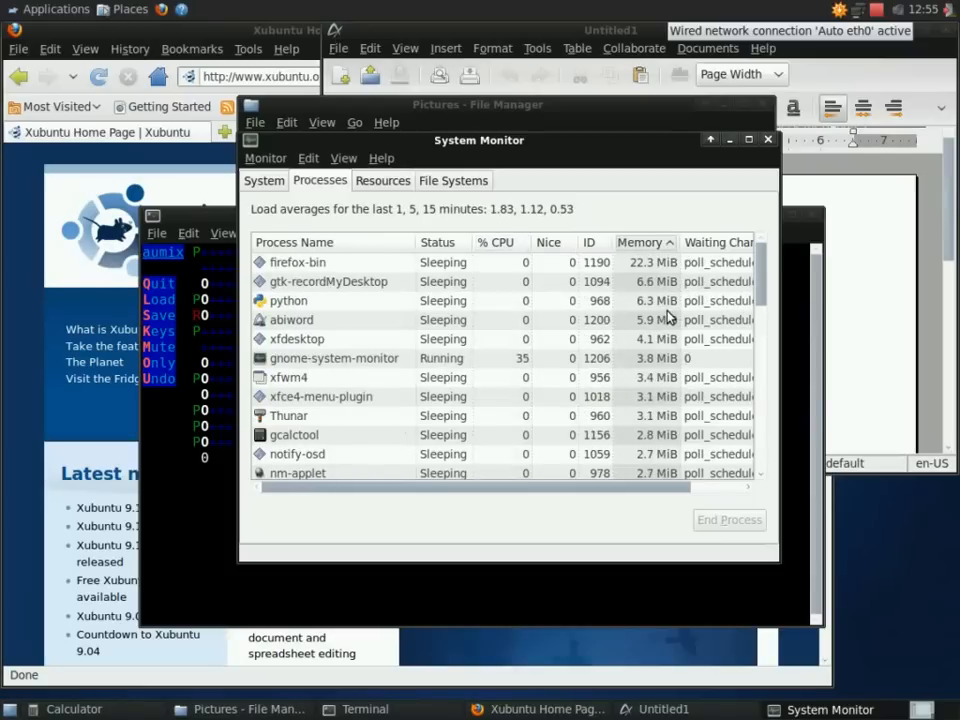
{"action": "left_click", "coordinate": [264, 180]}
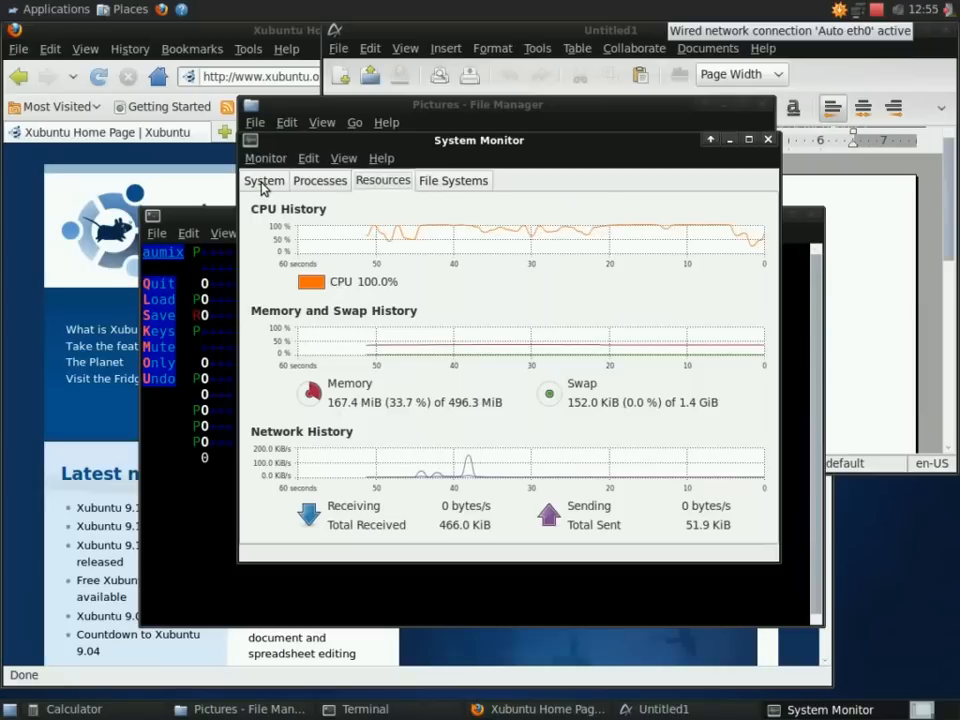
{"action": "left_click", "coordinate": [264, 180]}
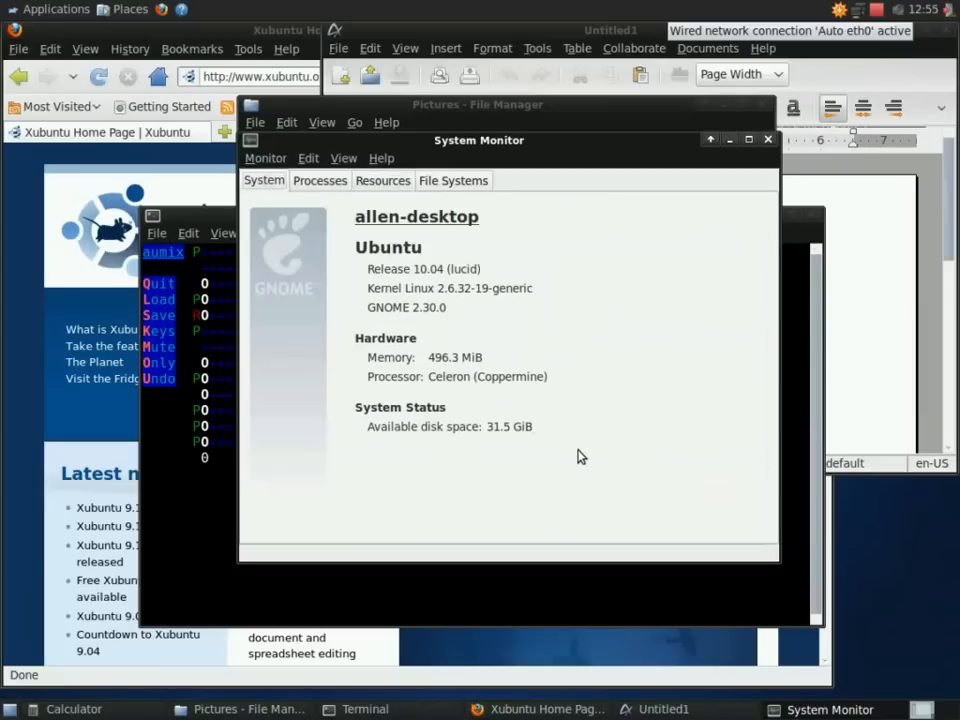
{"action": "mouse_move", "coordinate": [472, 388]}
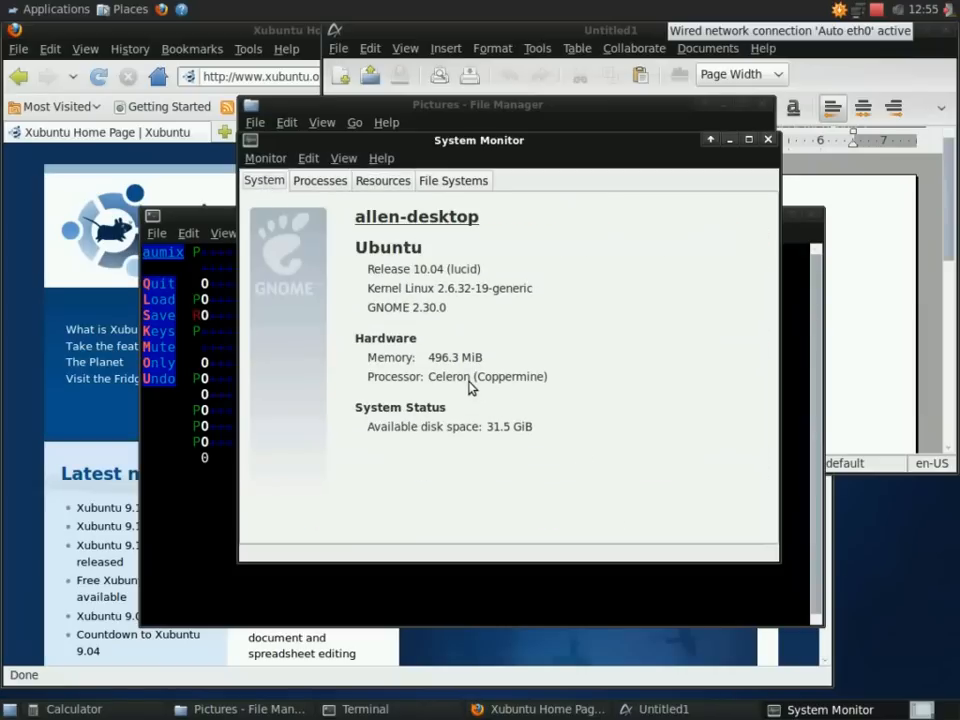
{"action": "mouse_move", "coordinate": [448, 375]}
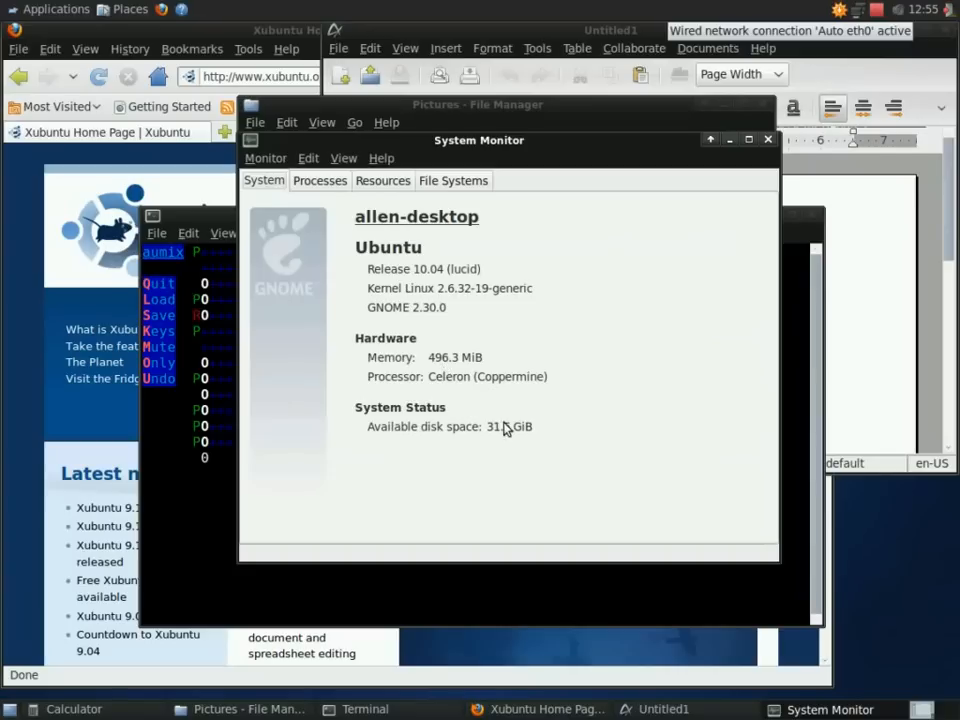
{"action": "mouse_move", "coordinate": [614, 221]}
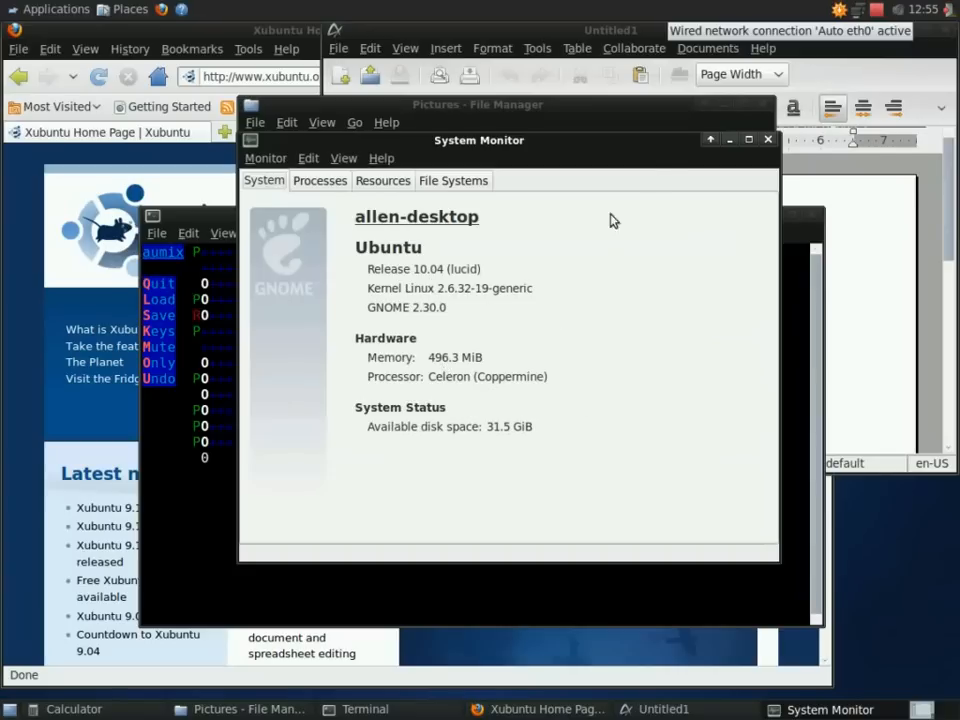
{"action": "mouse_move", "coordinate": [767, 139]}
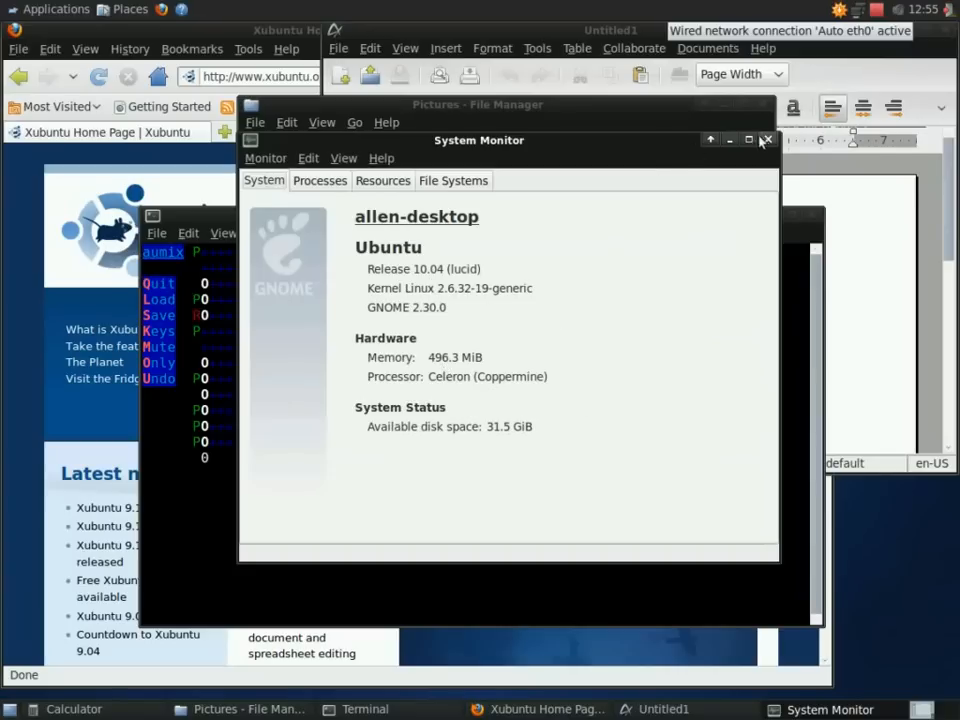
{"action": "left_click", "coordinate": [55, 9]}
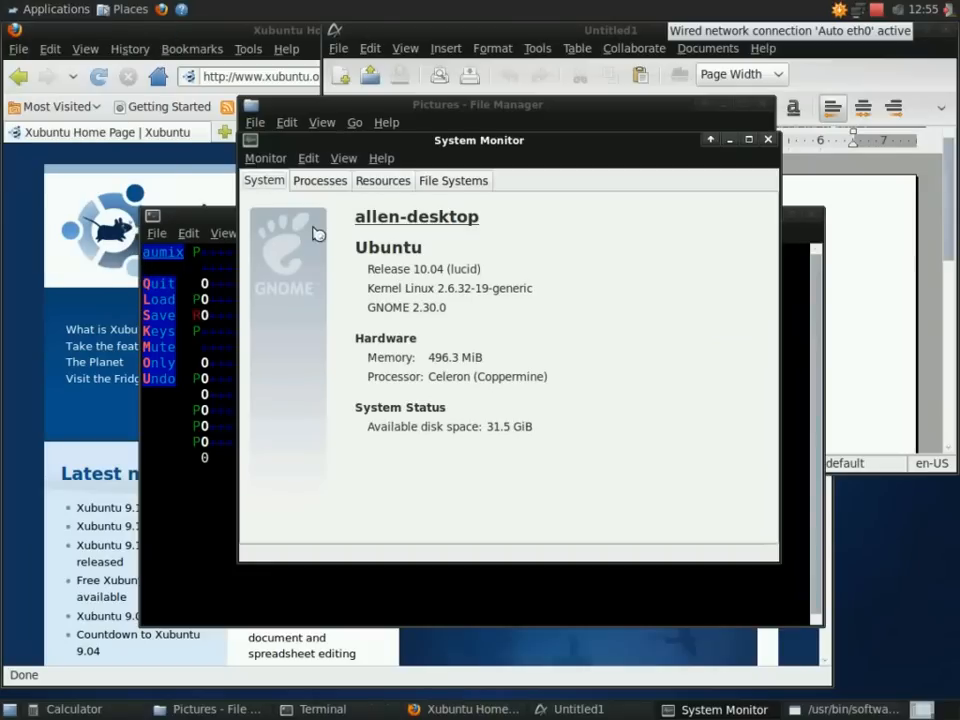
{"action": "mouse_move", "coordinate": [337, 216]}
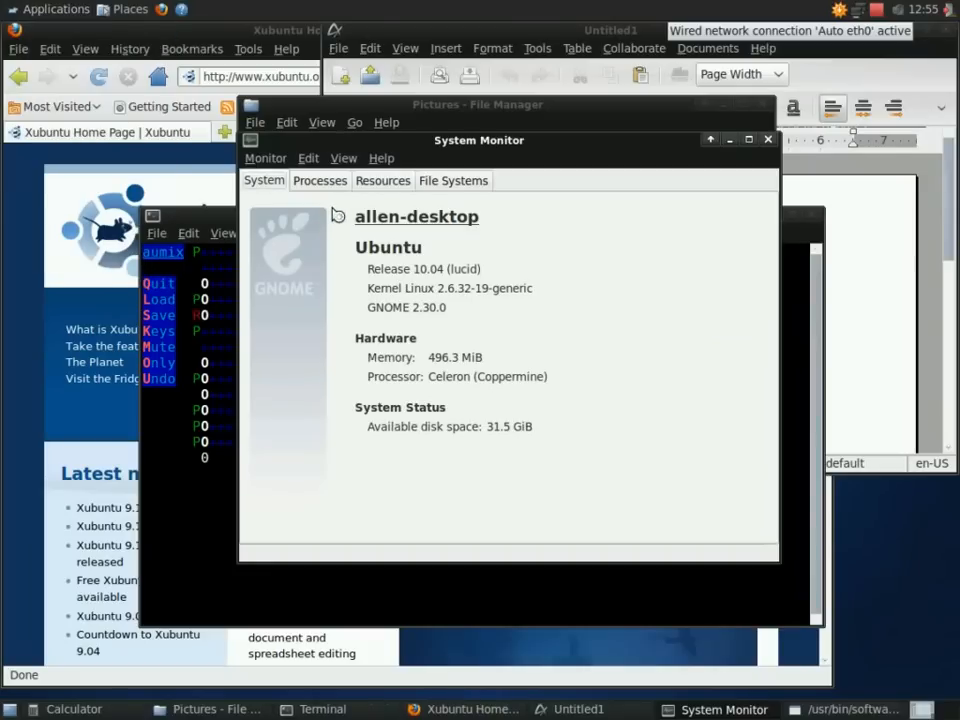
{"action": "mouse_move", "coordinate": [410, 110]}
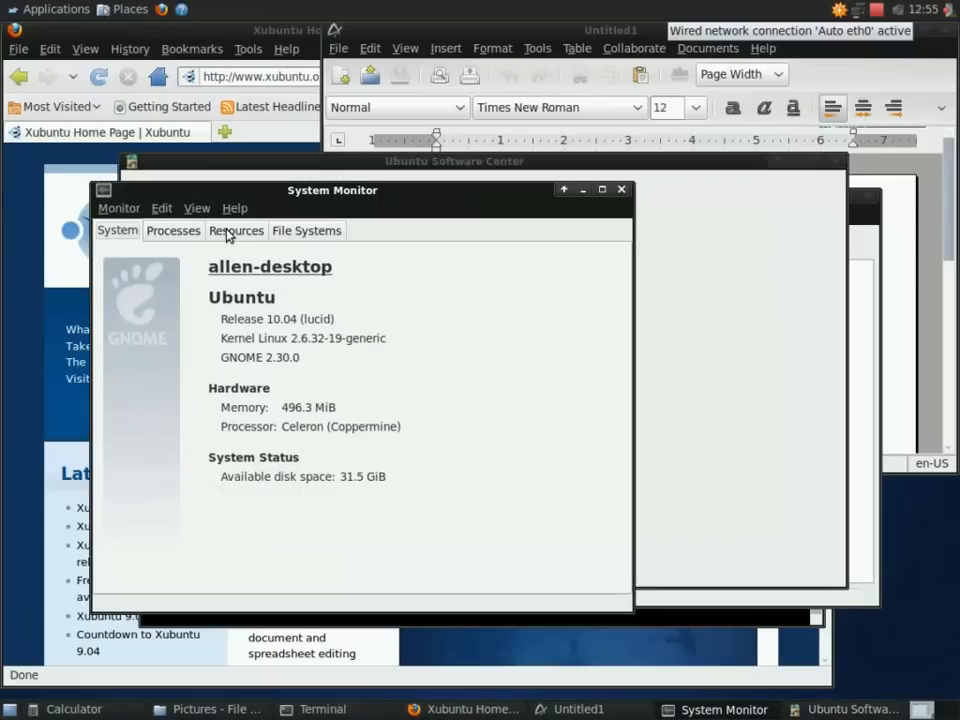
Switch System Monitor to the Resources graphs, showing CPU near 100% and memory use
{"action": "left_click", "coordinate": [236, 230]}
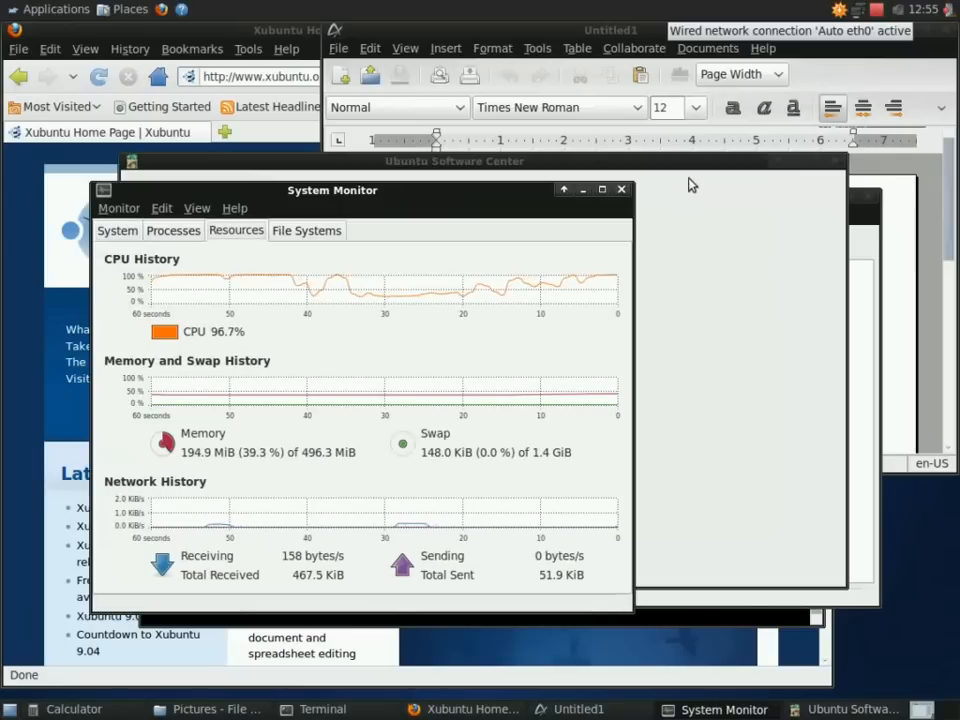
{"action": "mouse_move", "coordinate": [687, 174]}
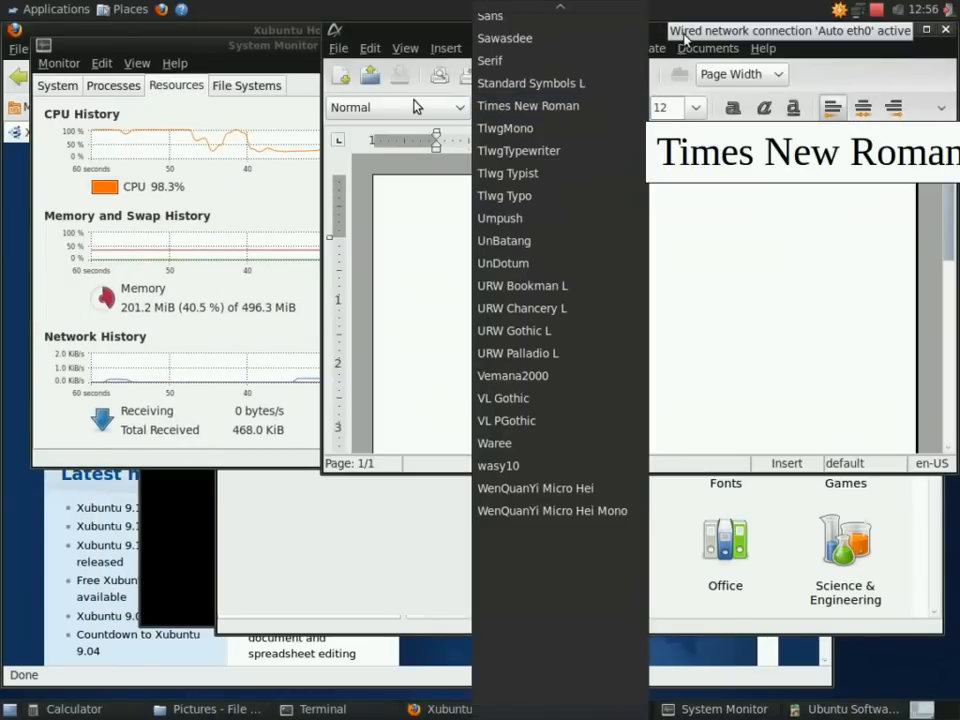
Bring Ubuntu Software Center forward, browse its 2277-item Departments list, and close it
{"action": "left_click", "coordinate": [528, 106]}
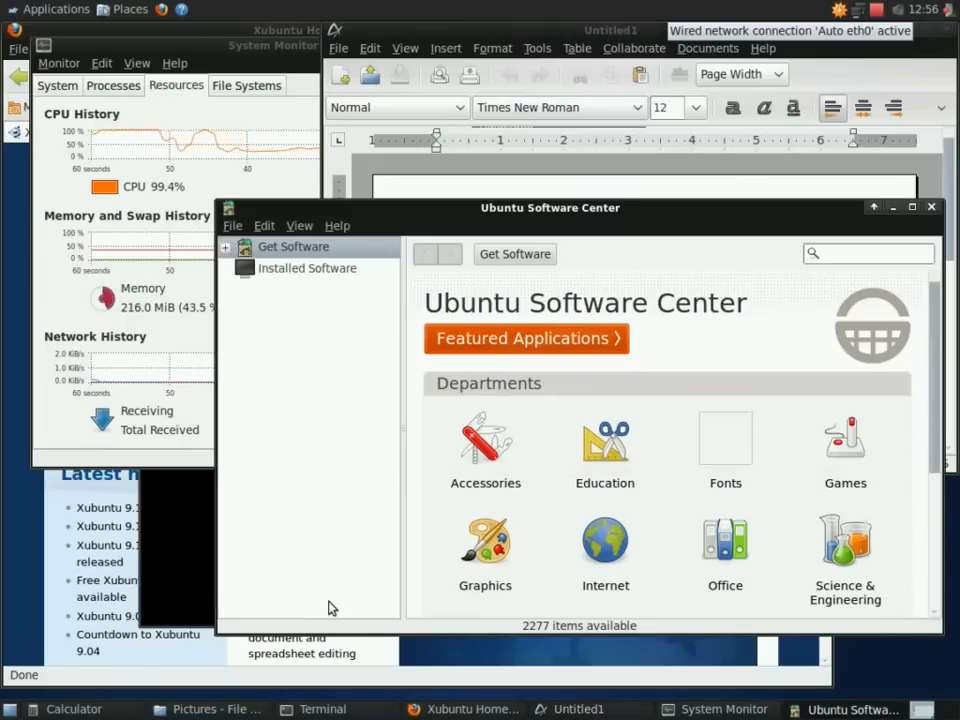
{"action": "mouse_move", "coordinate": [890, 383]}
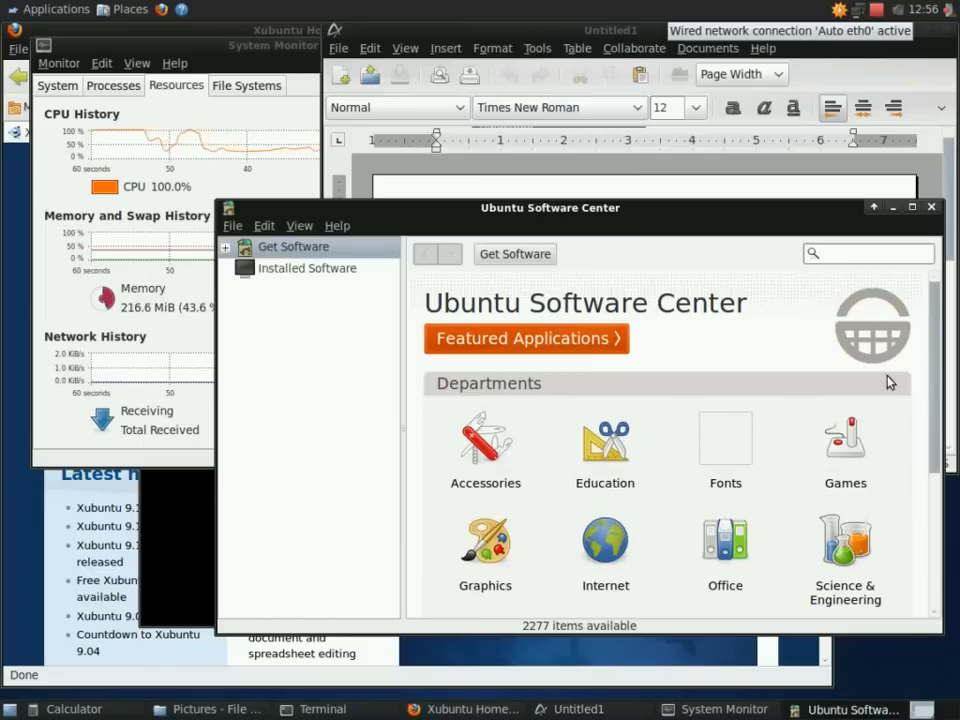
{"action": "mouse_move", "coordinate": [142, 460]}
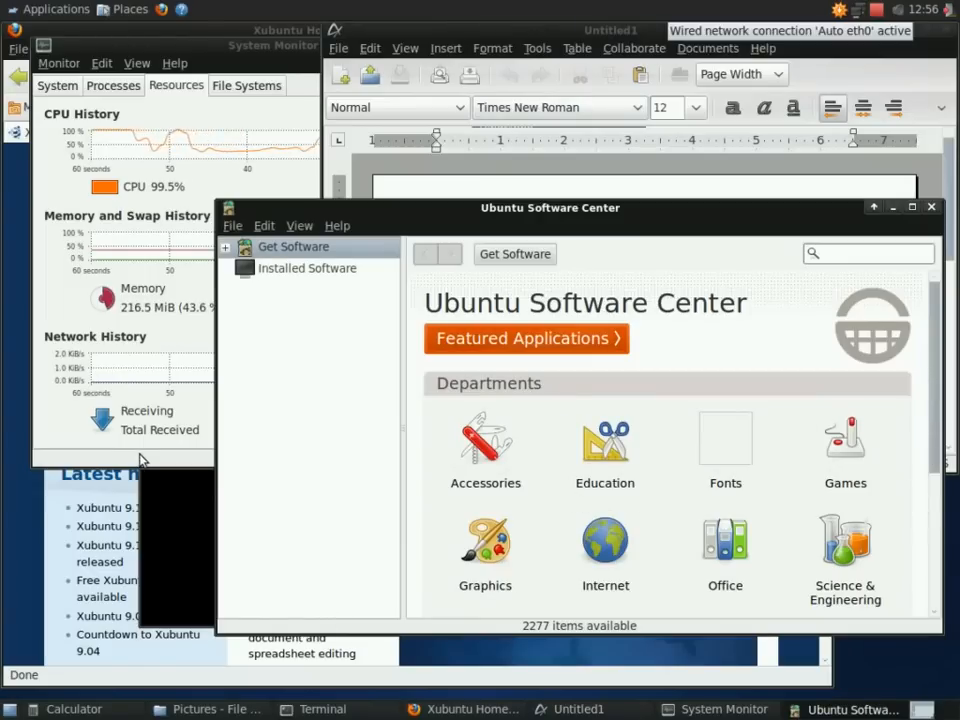
{"action": "mouse_move", "coordinate": [918, 538]}
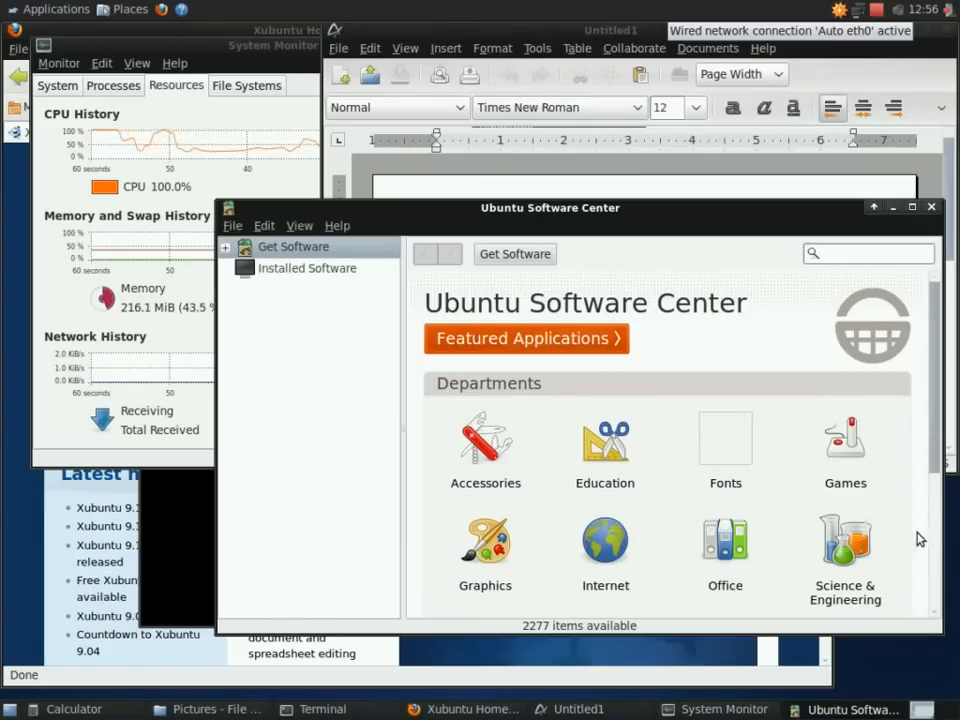
{"action": "scroll", "scroll_direction": "down", "scroll_amount": 3}
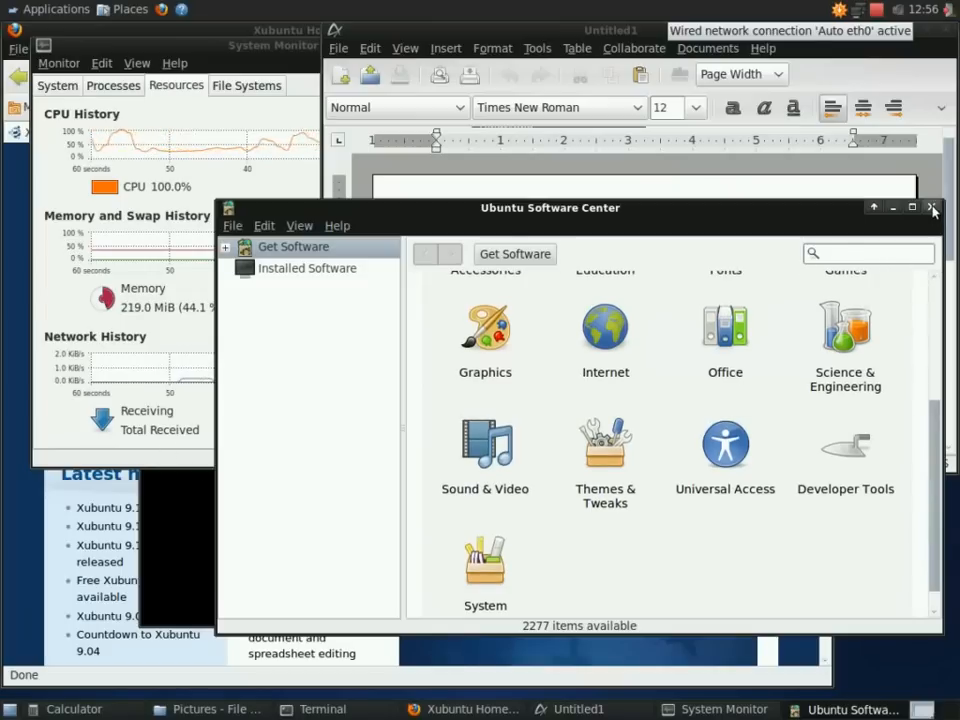
{"action": "left_click", "coordinate": [933, 207]}
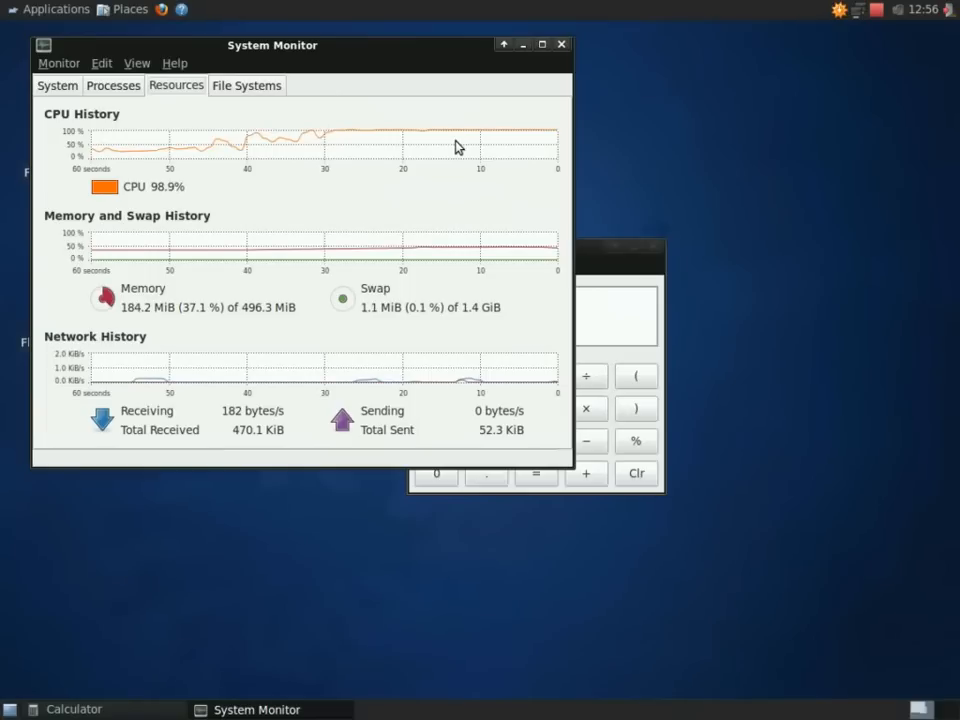
{"action": "mouse_move", "coordinate": [561, 44]}
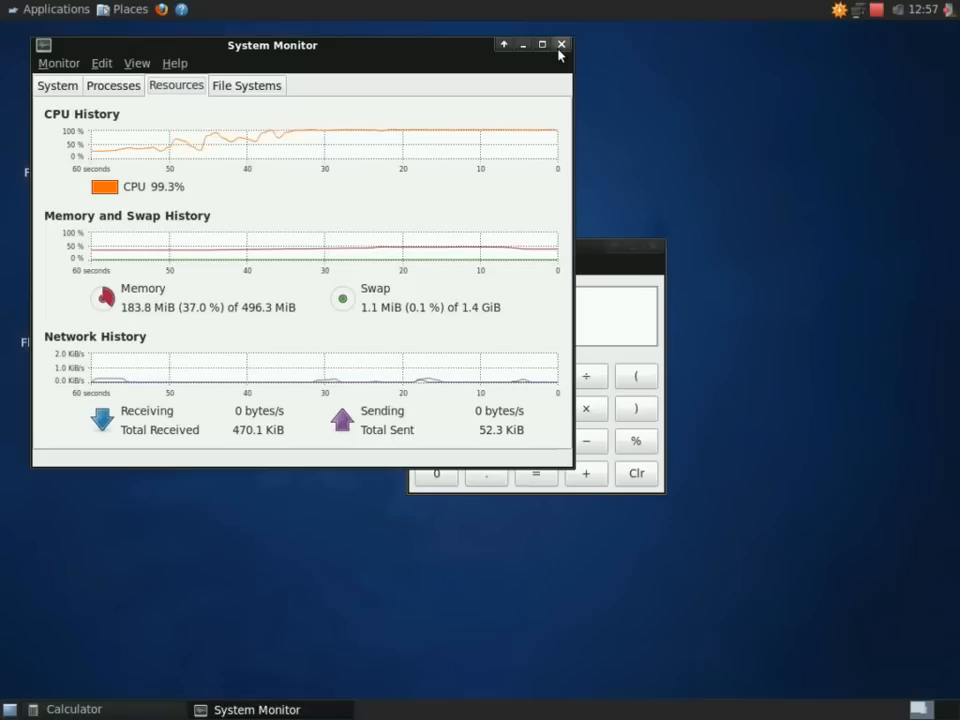
{"action": "mouse_move", "coordinate": [643, 242]}
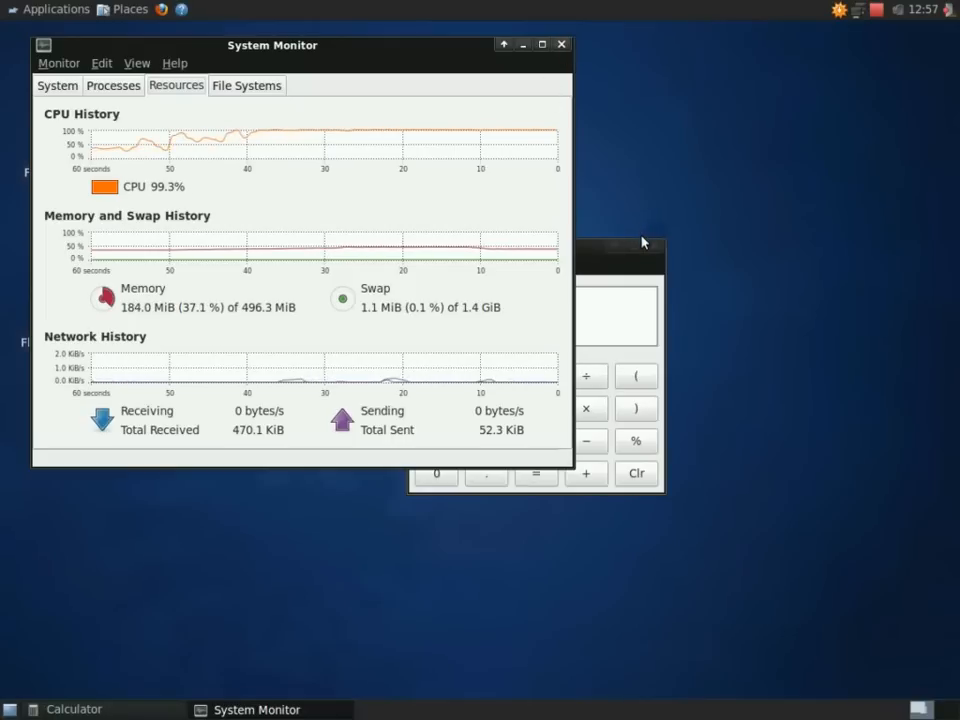
{"action": "mouse_move", "coordinate": [655, 252]}
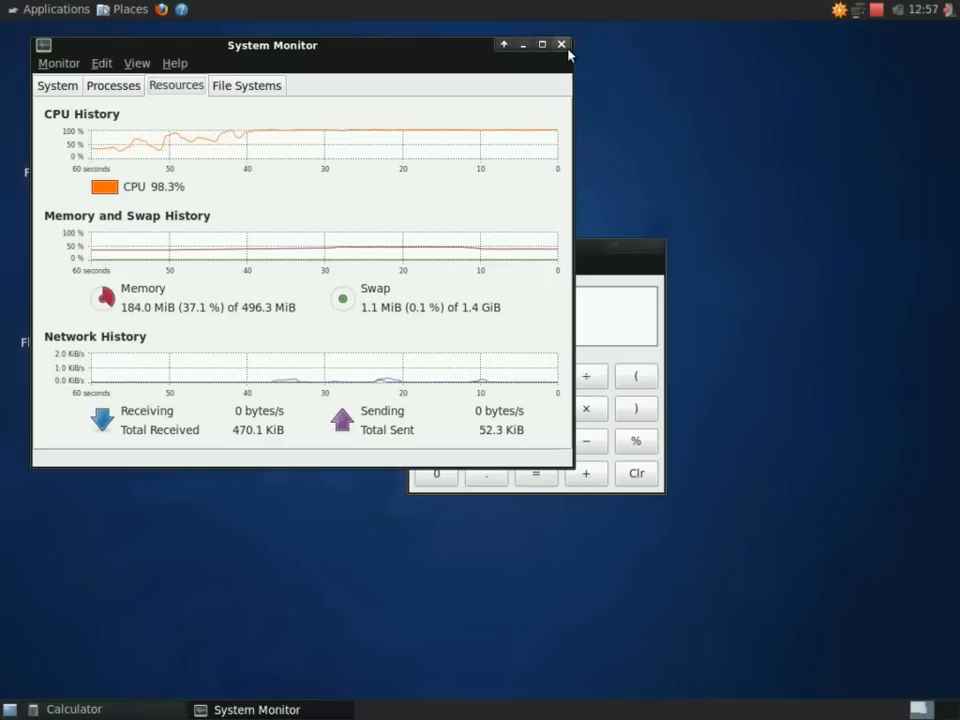
Close the GNOME System Monitor window after checking its CPU History graph
{"action": "left_click", "coordinate": [561, 44]}
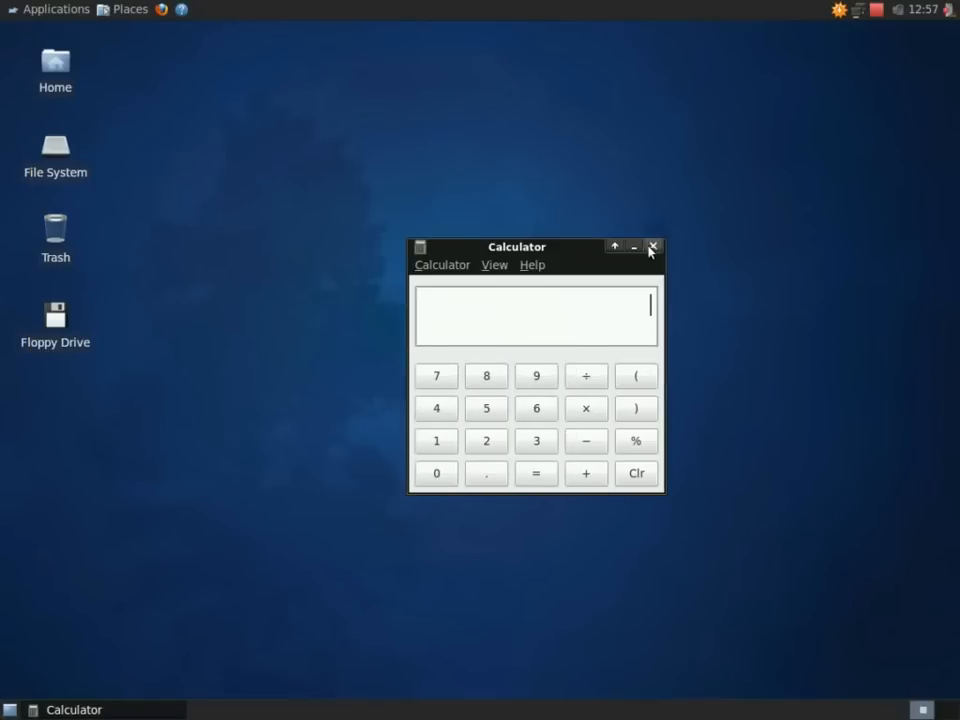
Close the Calculator and bring up About Xfce from the Applications menu
{"action": "left_click", "coordinate": [55, 9]}
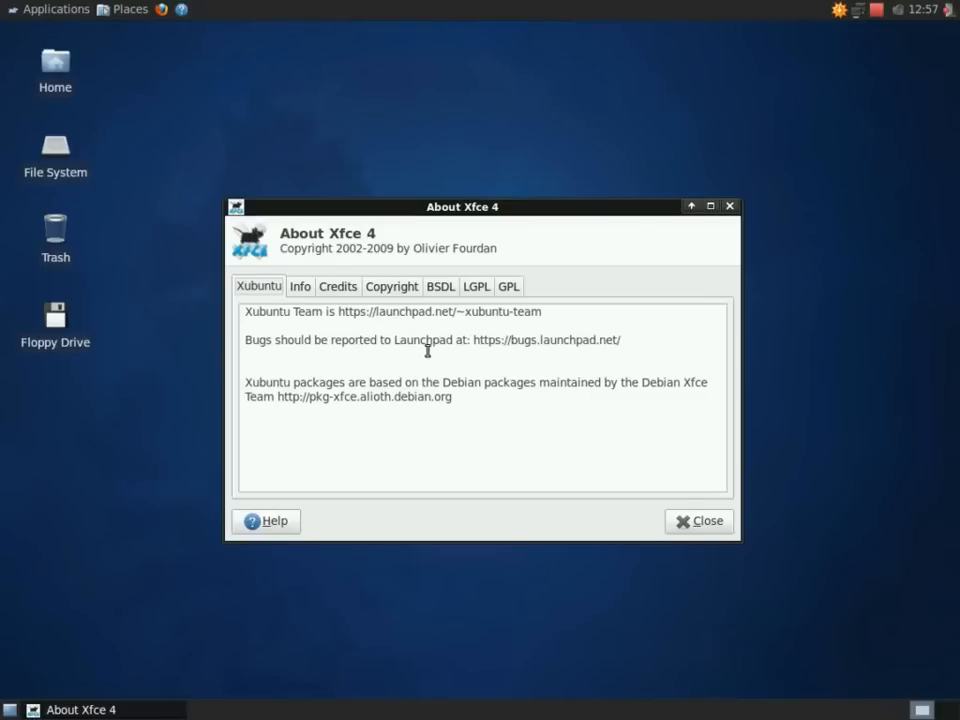
{"action": "left_click", "coordinate": [56, 9]}
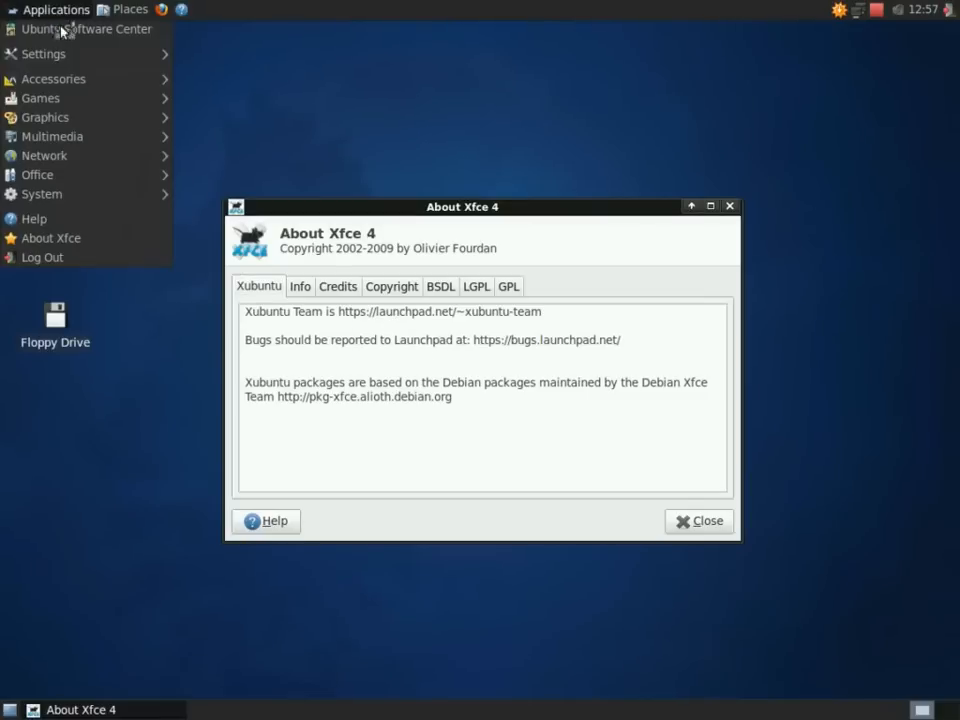